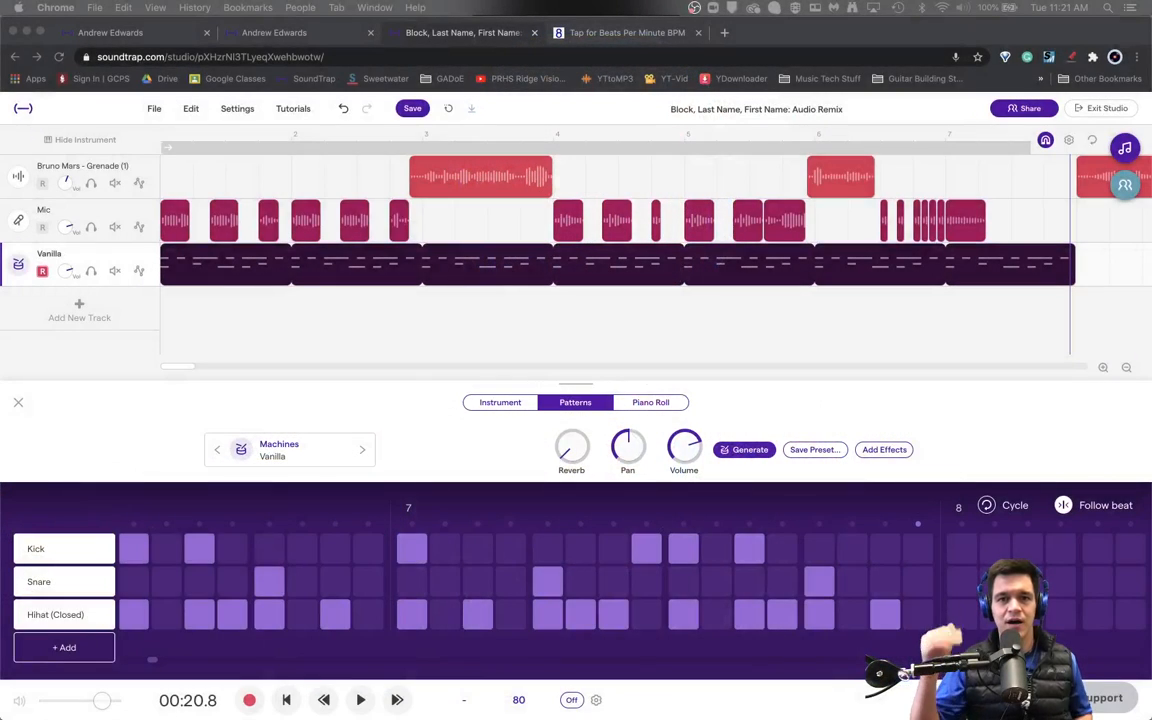
mouse_move(304, 310)
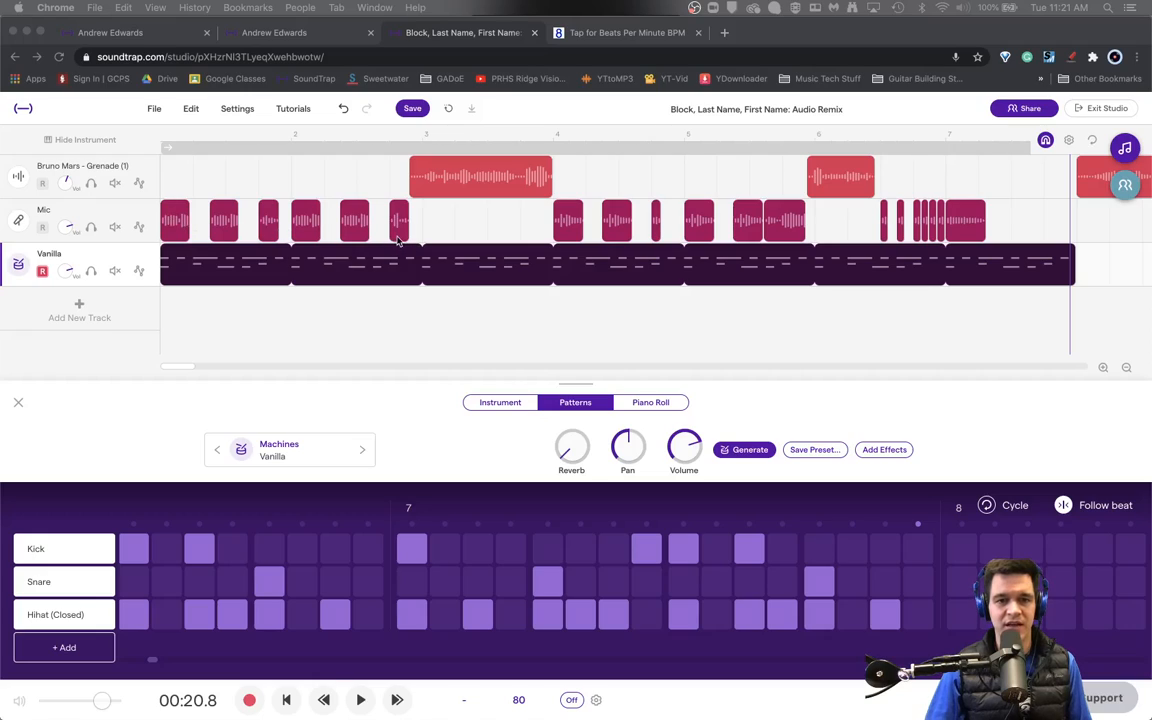
mouse_move(332, 218)
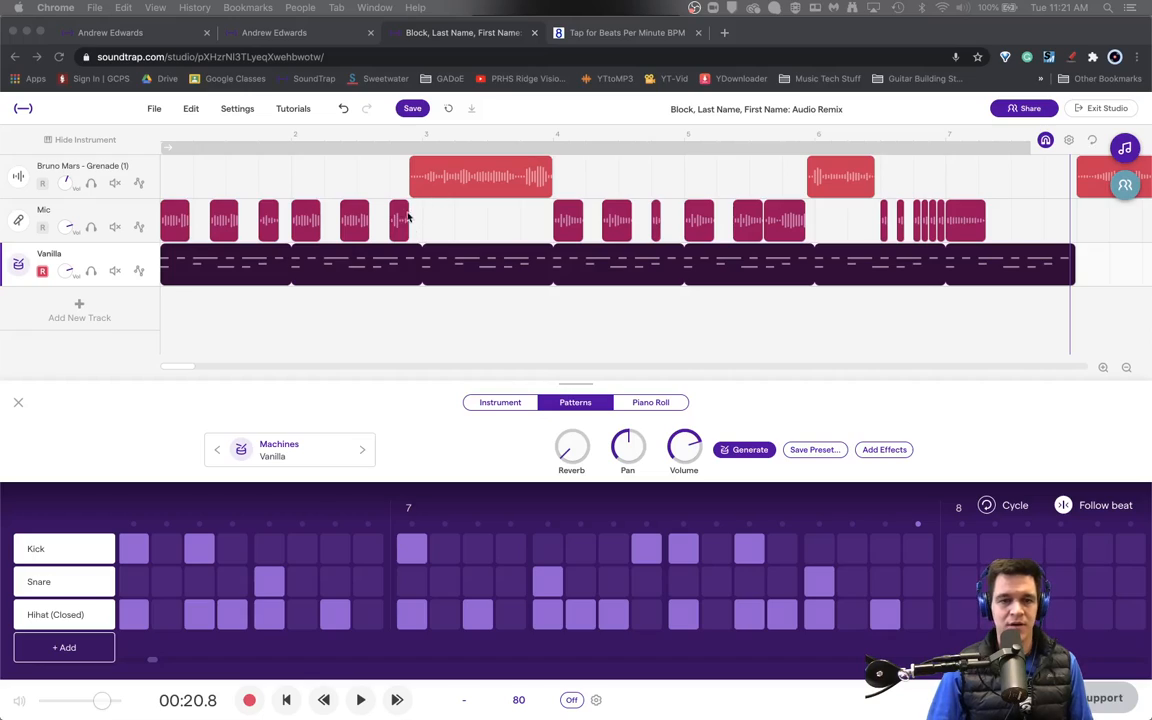
mouse_move(576, 192)
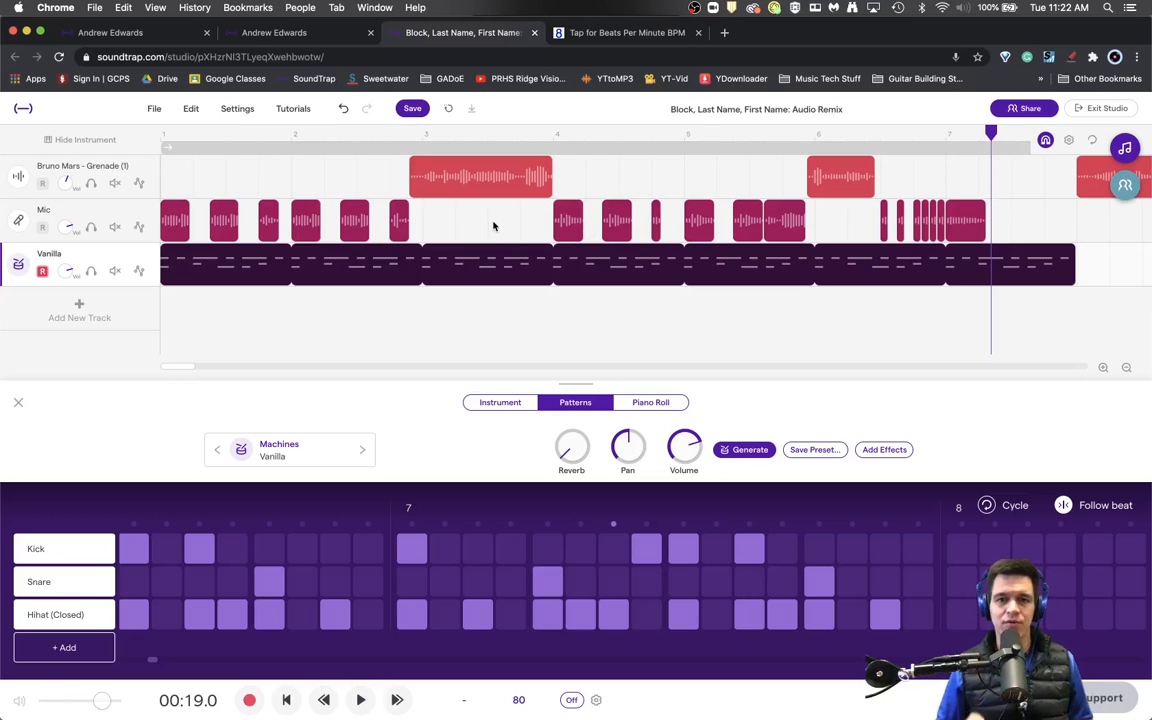
- Select the Mic track and bring up its Voice panel showing the Clean preset
click(480, 176)
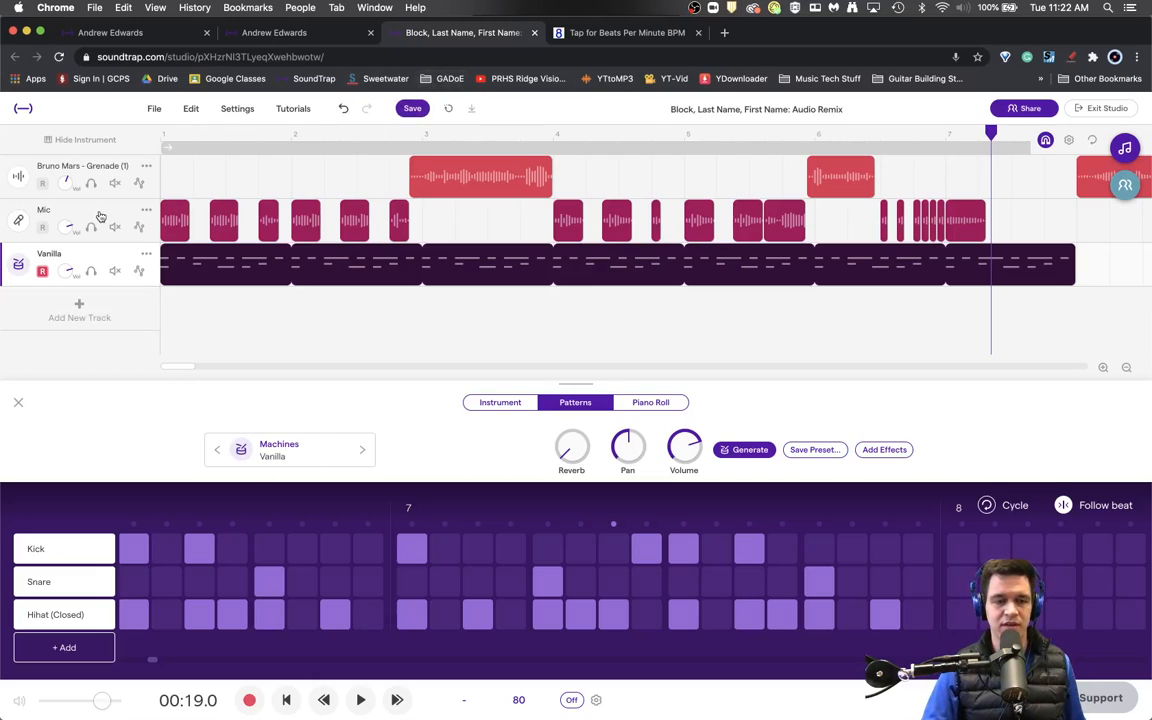
mouse_move(230, 204)
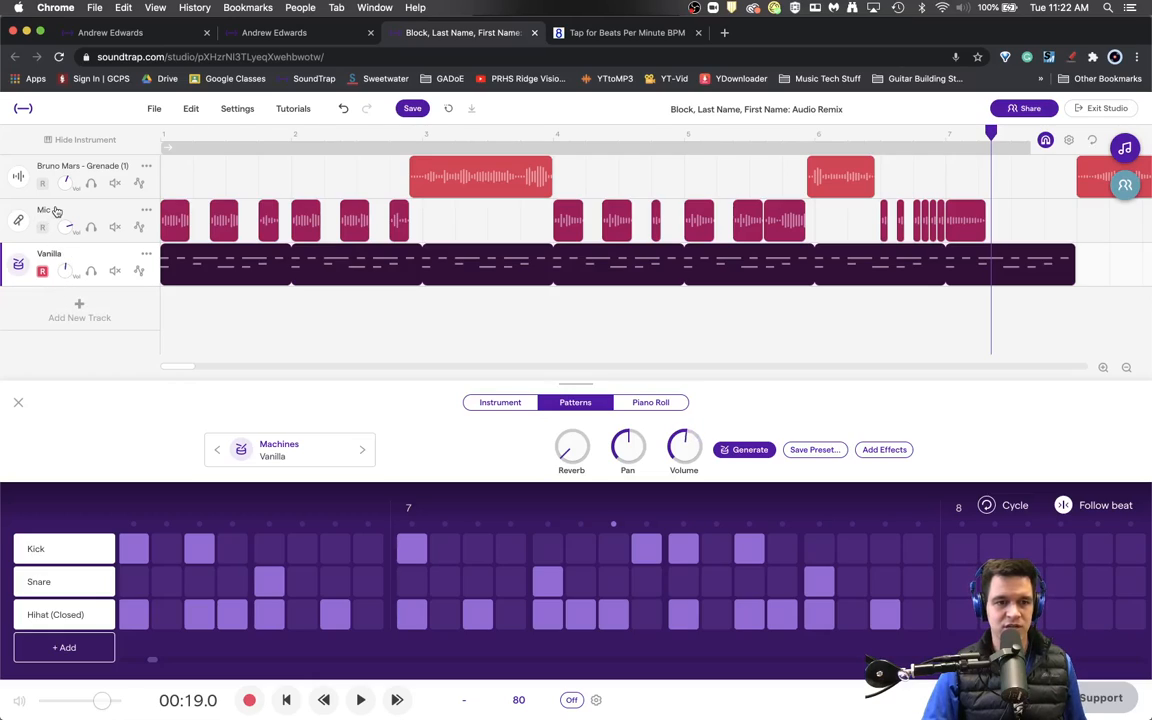
click(18, 222)
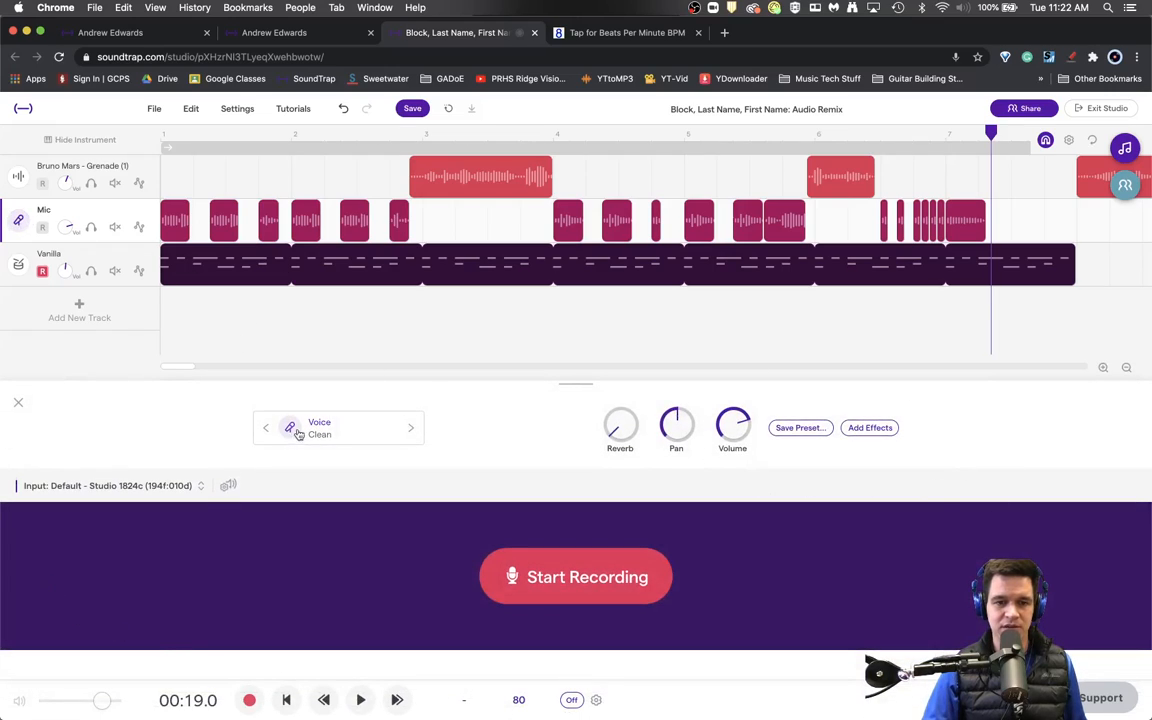
- Apply the Lo-Fi Rap voice preset to the Mic vocal and play the remix to hear it
click(320, 428)
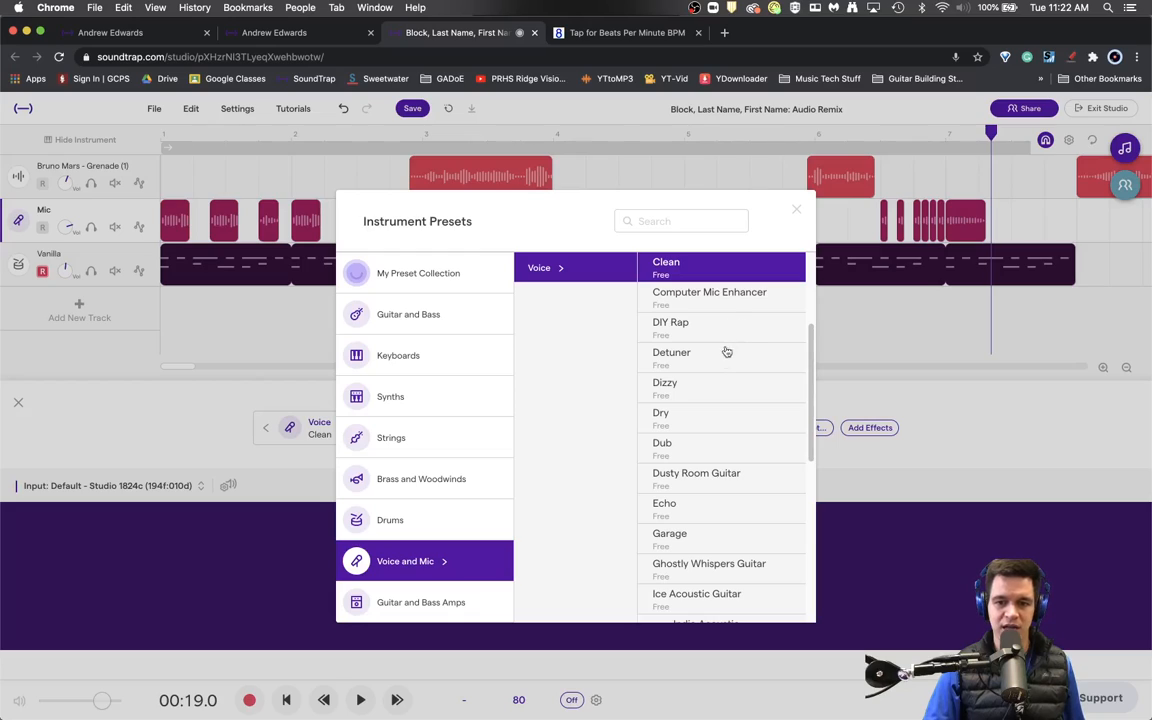
scroll(down, 3)
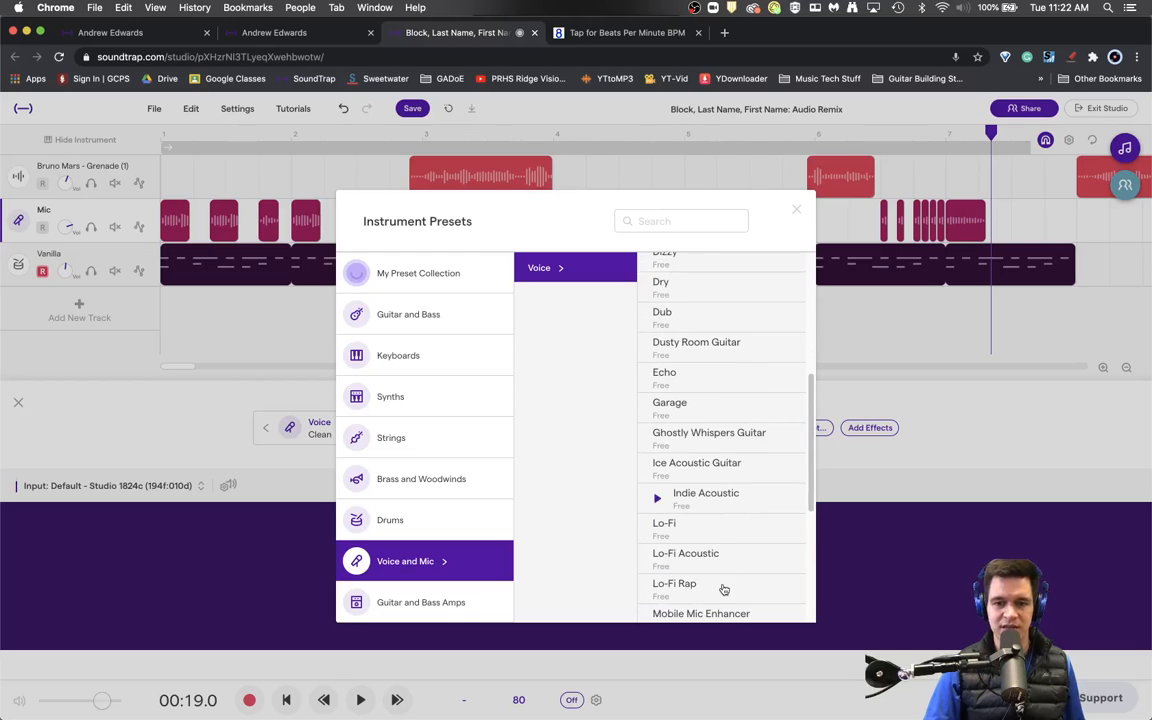
click(674, 584)
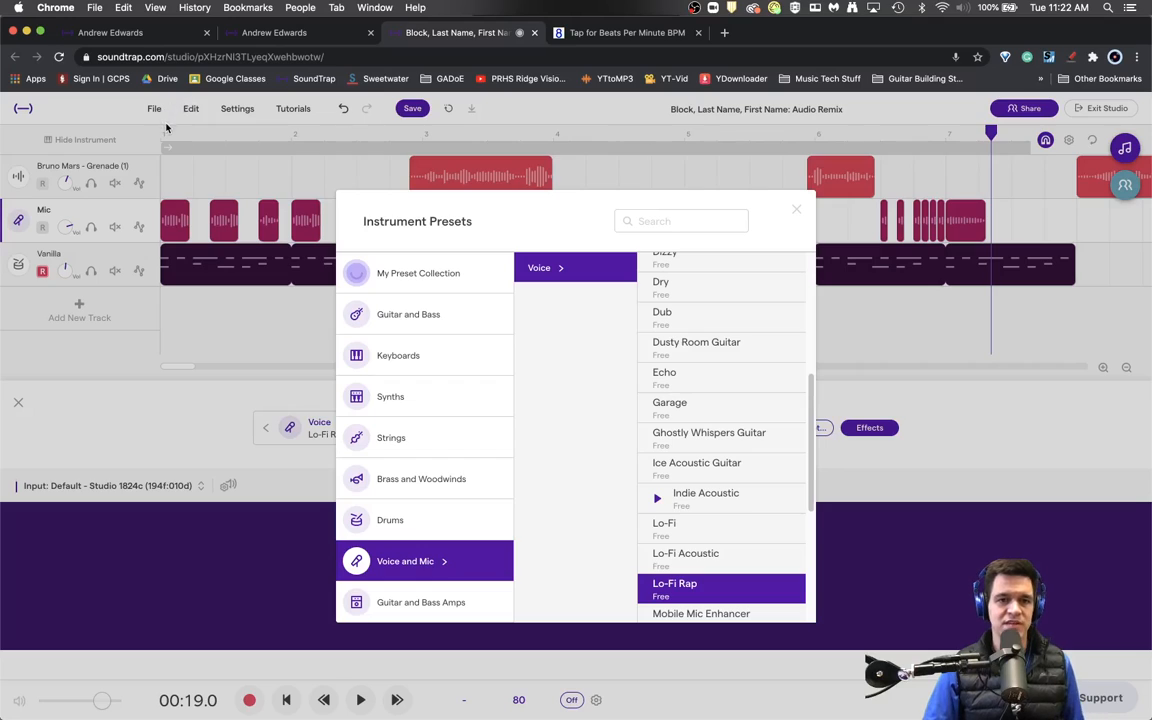
click(796, 210)
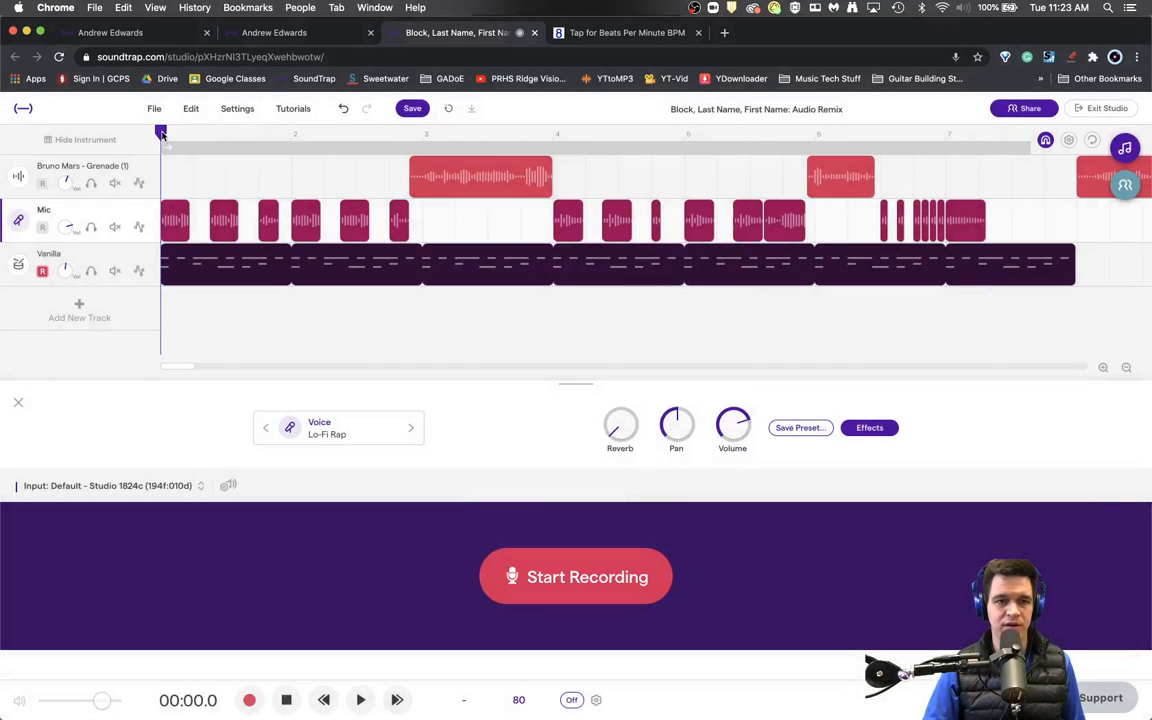
click(360, 700)
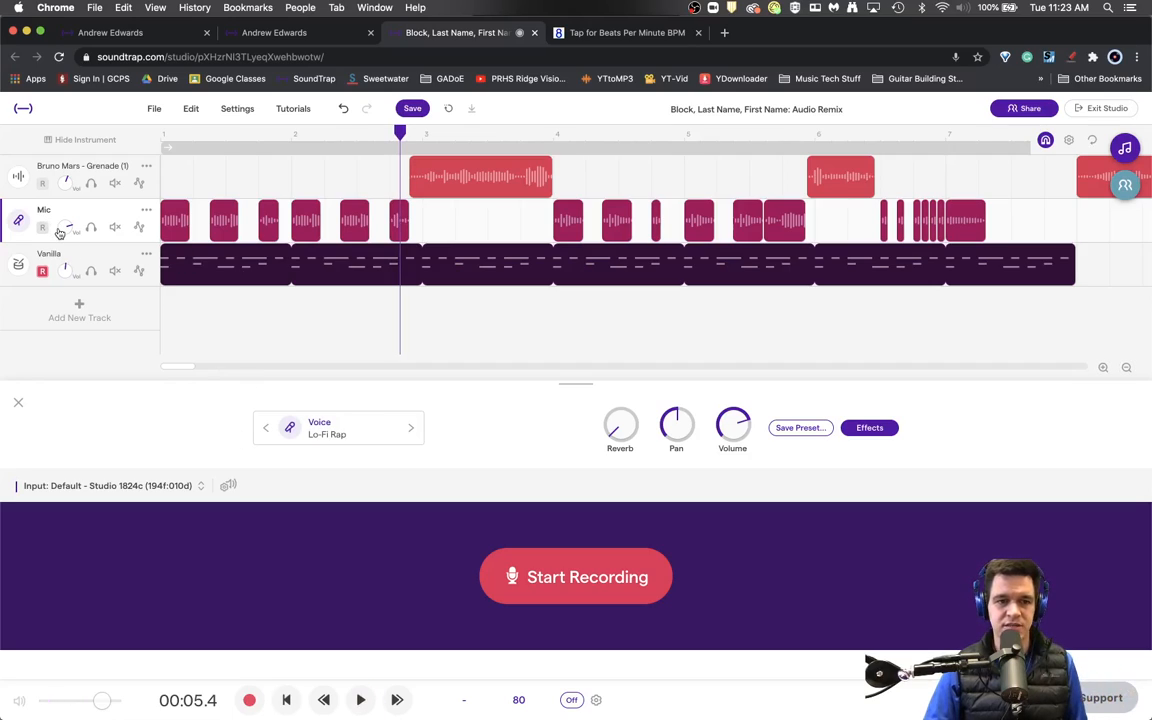
mouse_move(100, 210)
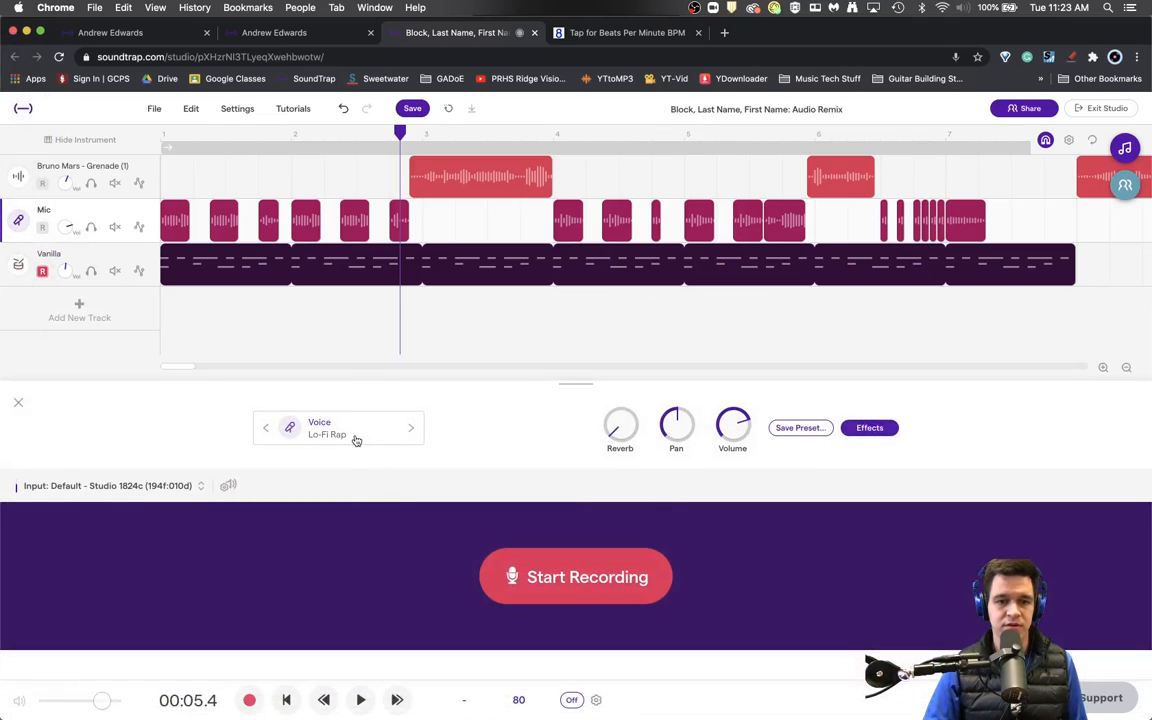
- Return the Mic vocal to the Clean voice preset
click(328, 428)
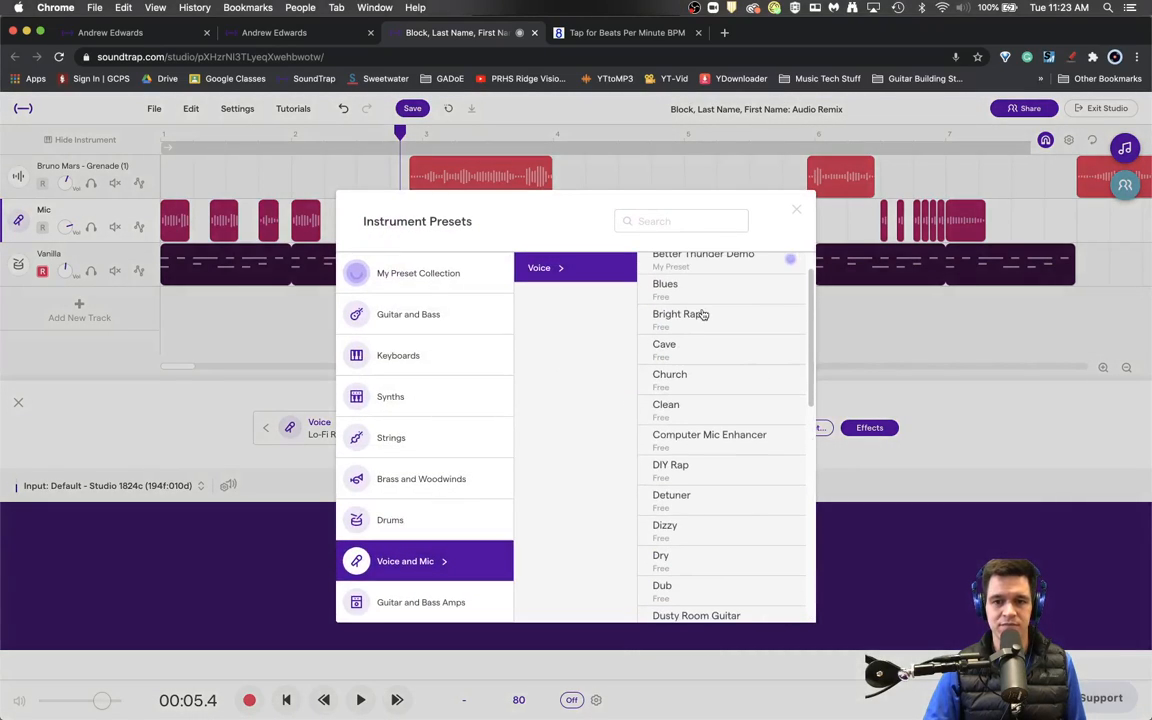
click(666, 404)
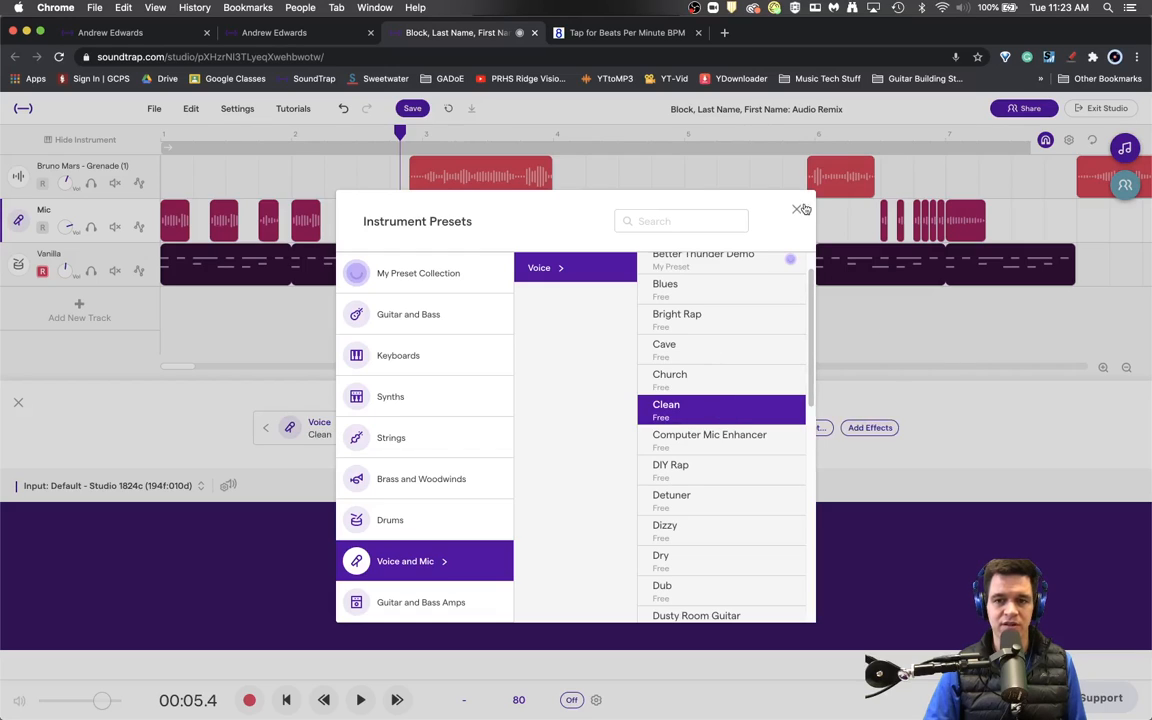
click(800, 210)
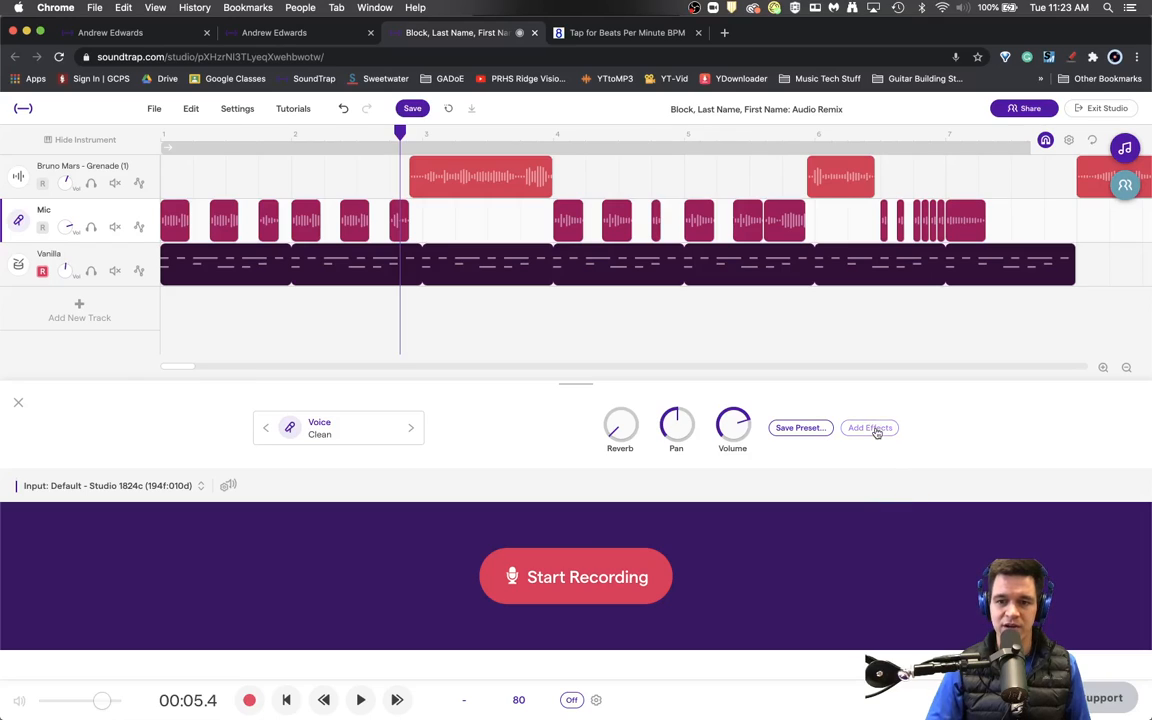
- Add a Filter effect to the Mic track's effects chain with both cuts off
click(868, 428)
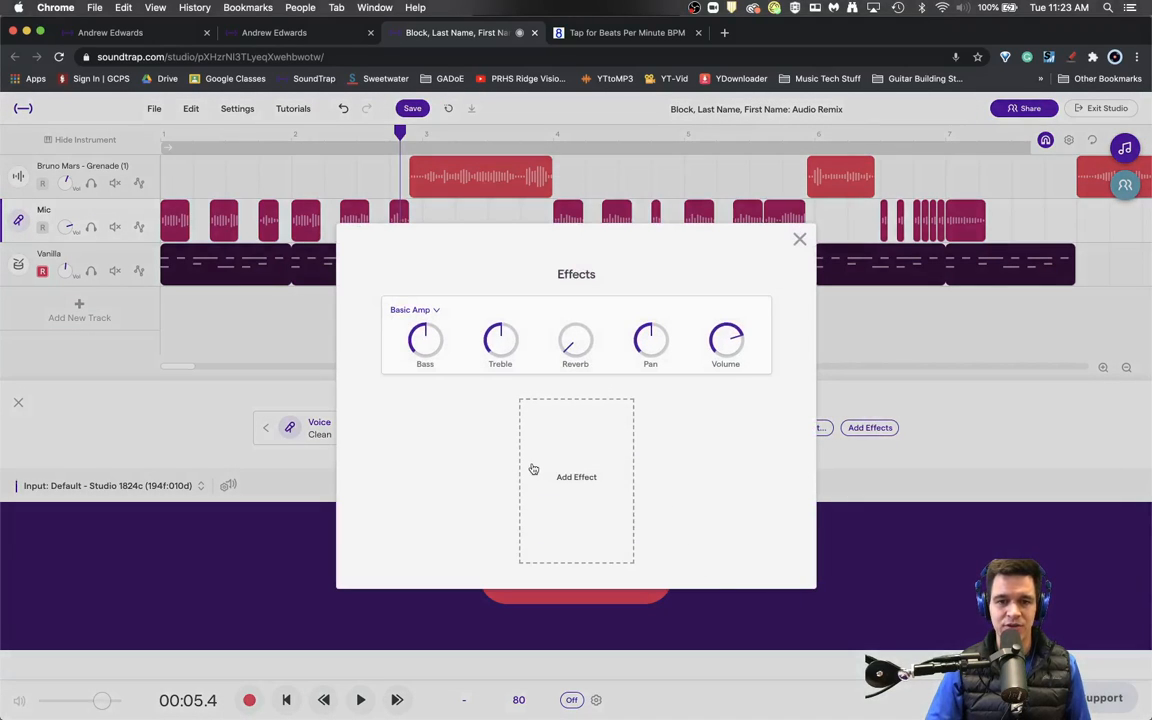
click(576, 476)
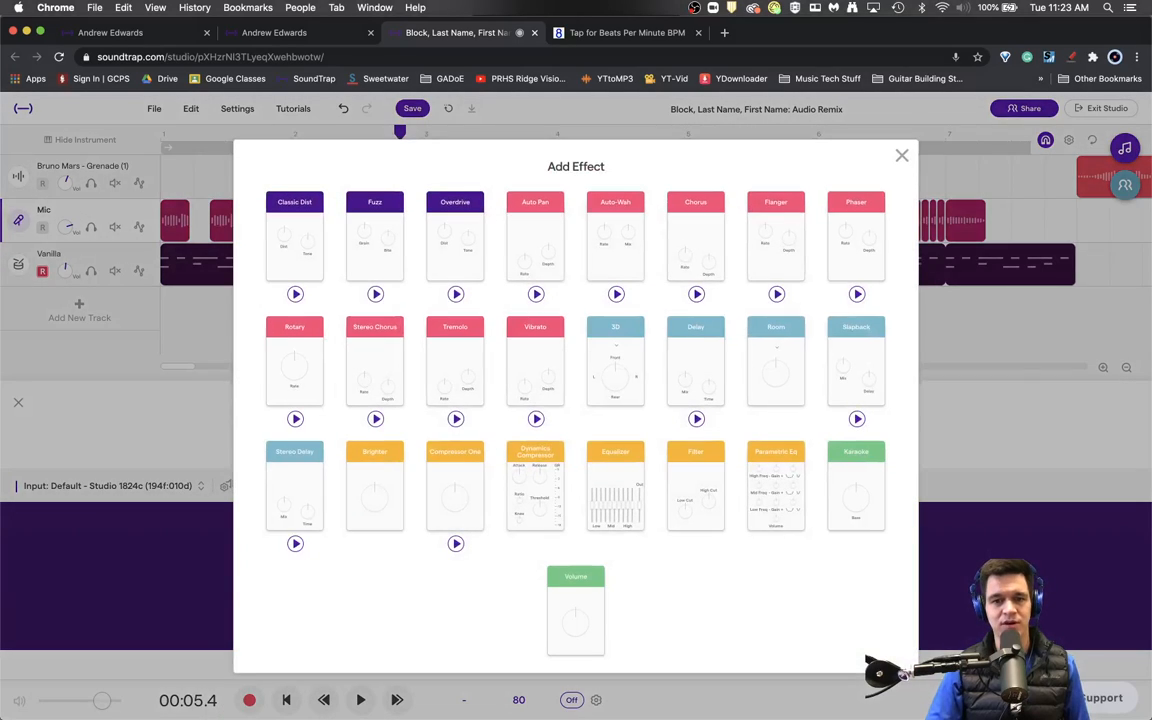
mouse_move(1116, 556)
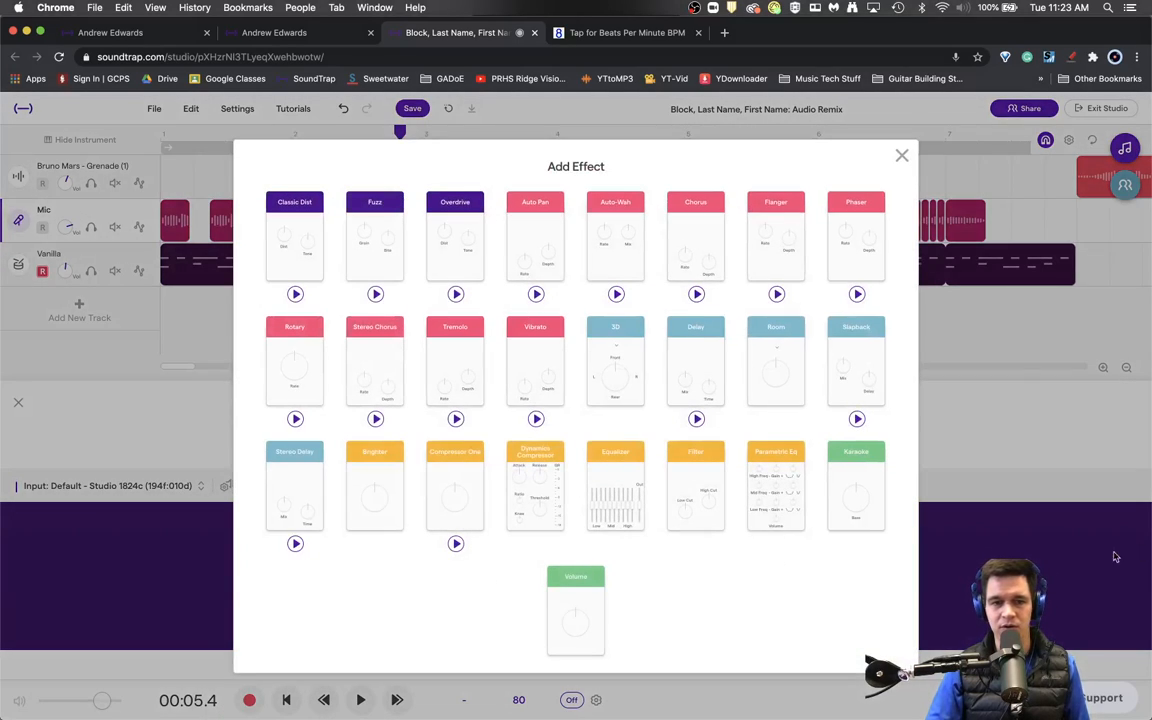
mouse_move(710, 606)
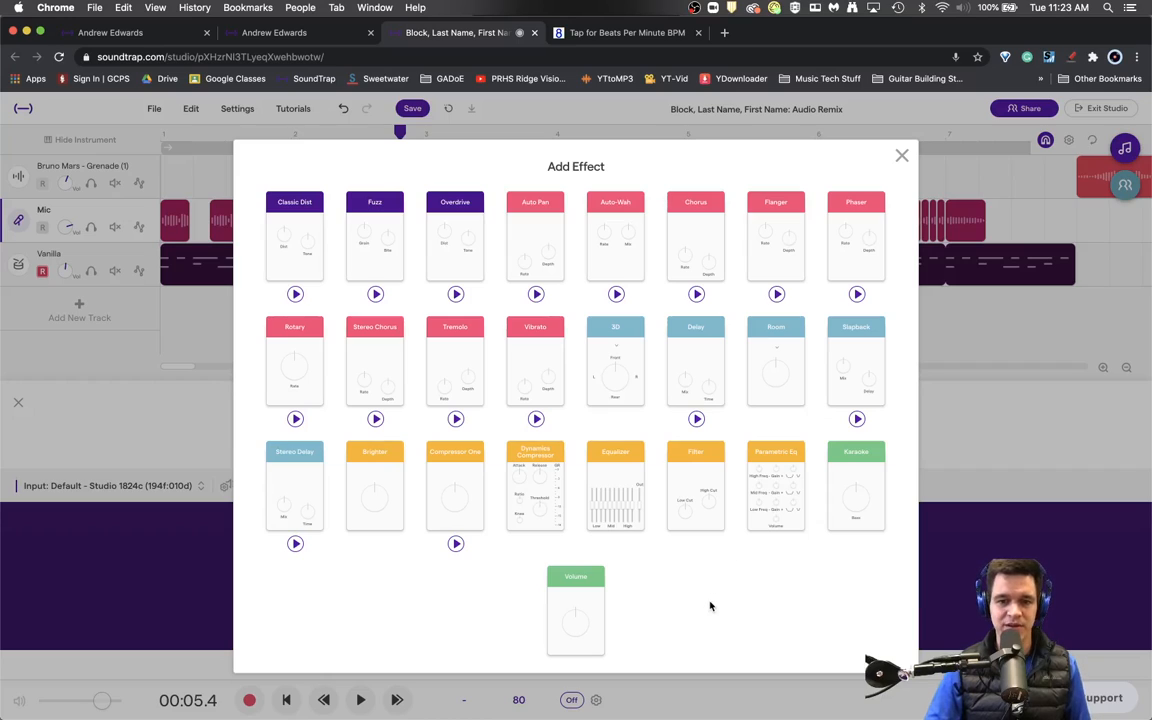
click(696, 486)
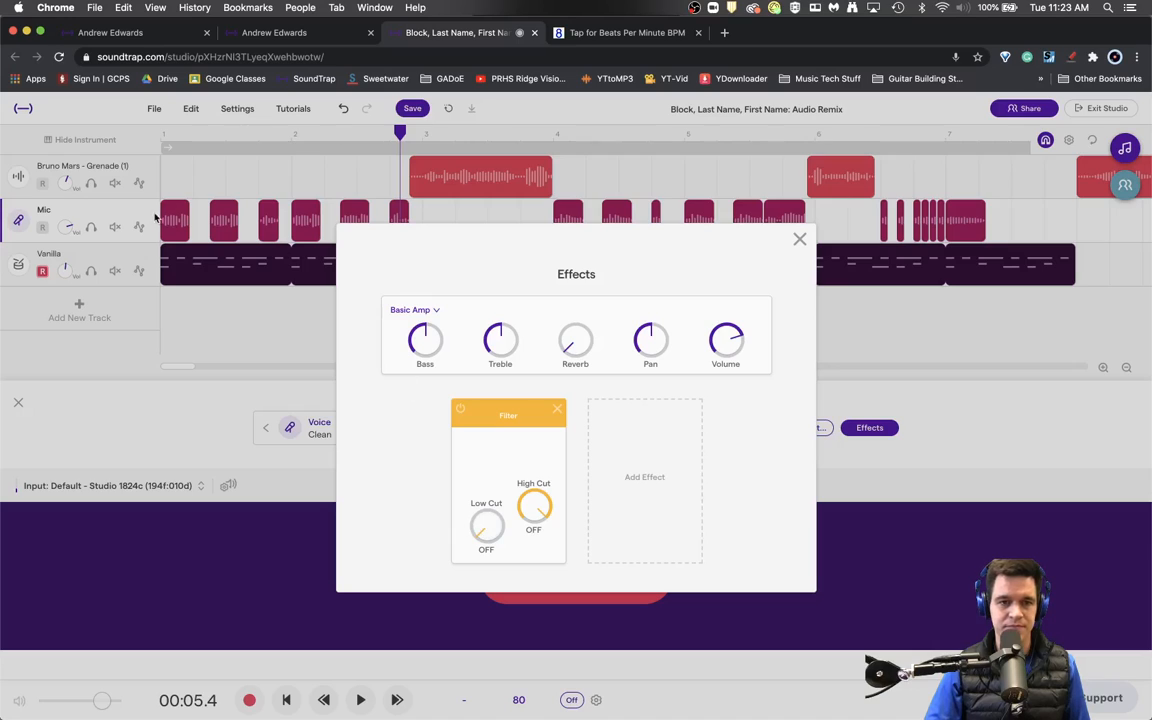
click(800, 240)
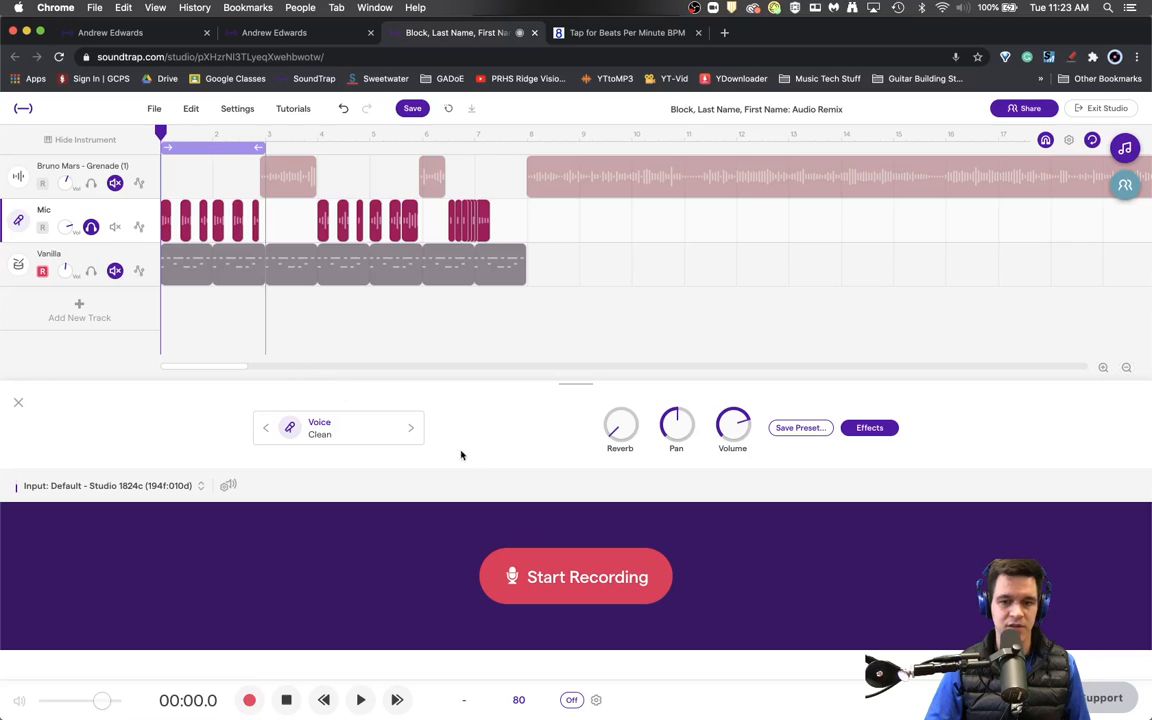
- Try the Filter's Low Cut and High Cut on the vocal, then remove the Filter
click(868, 428)
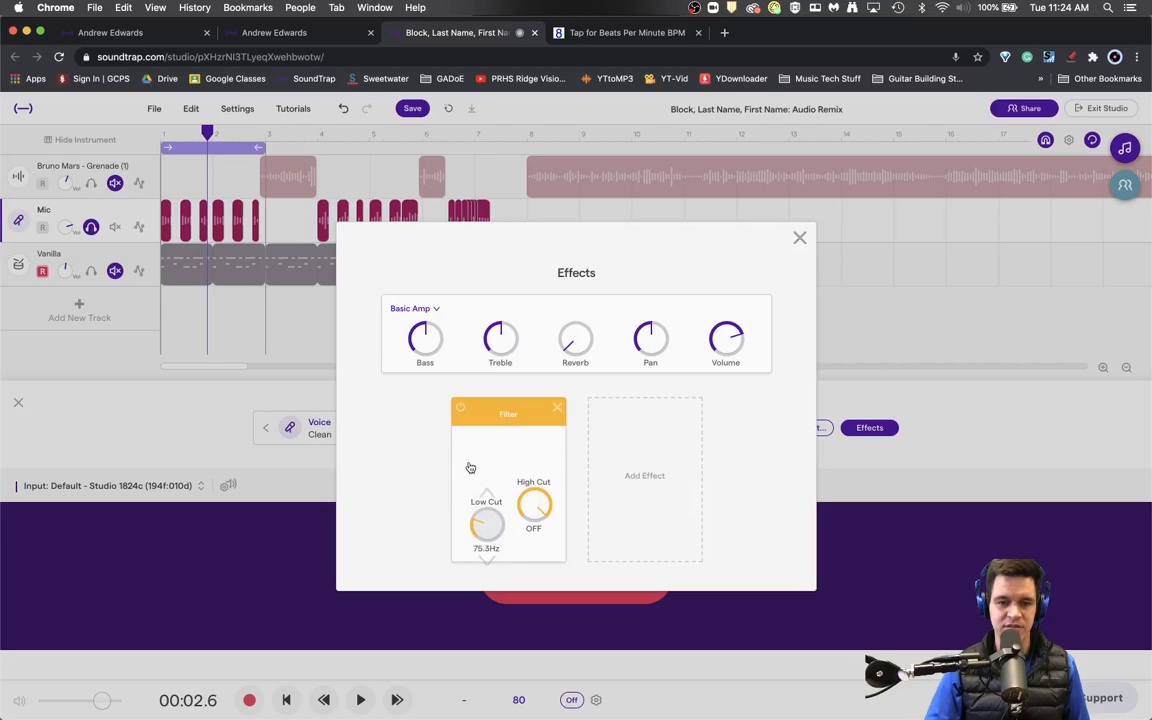
drag(532, 510, 540, 500)
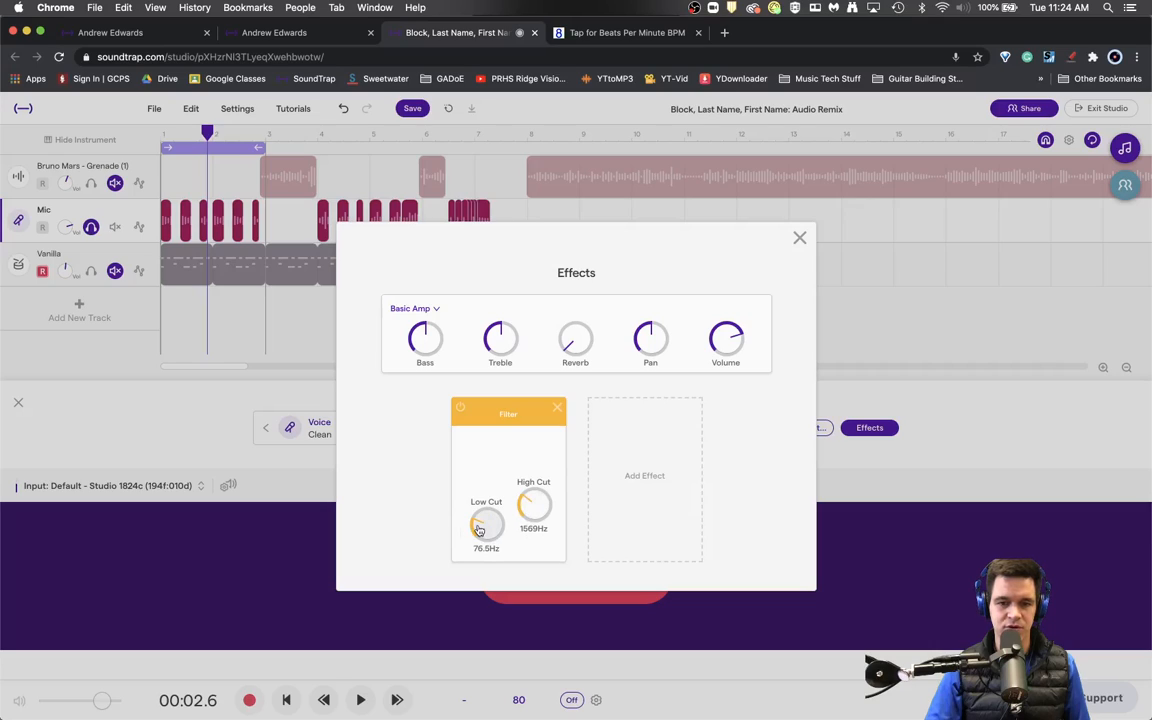
drag(486, 524, 486, 510)
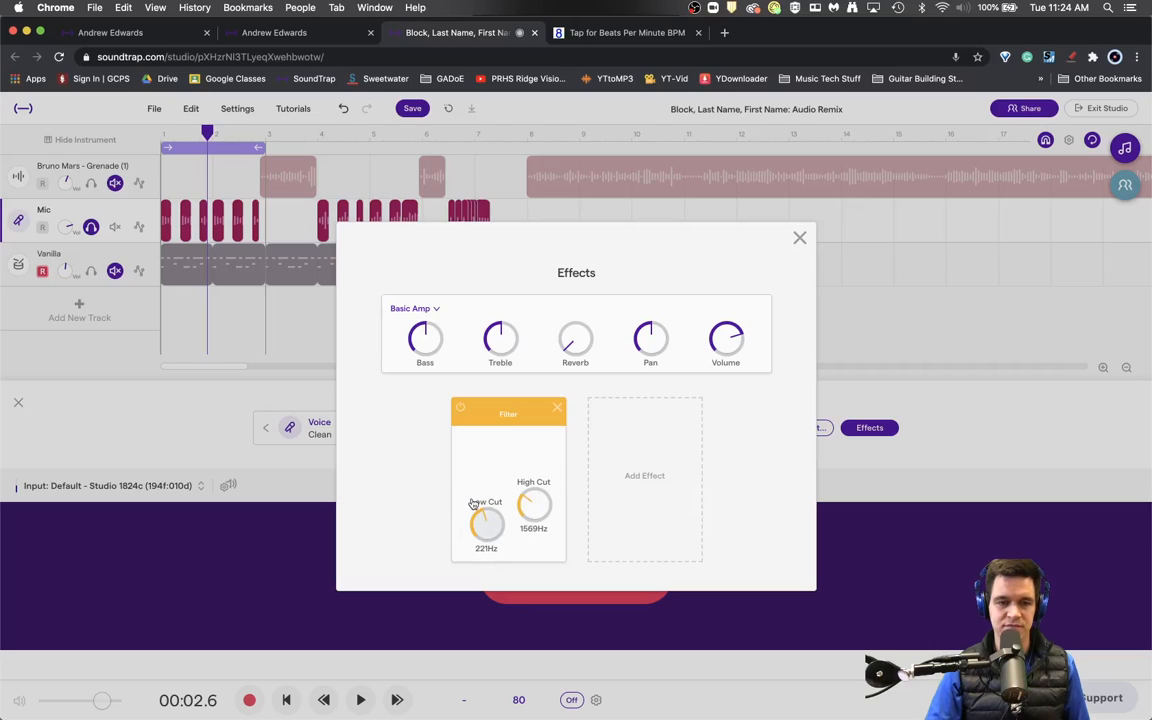
click(360, 700)
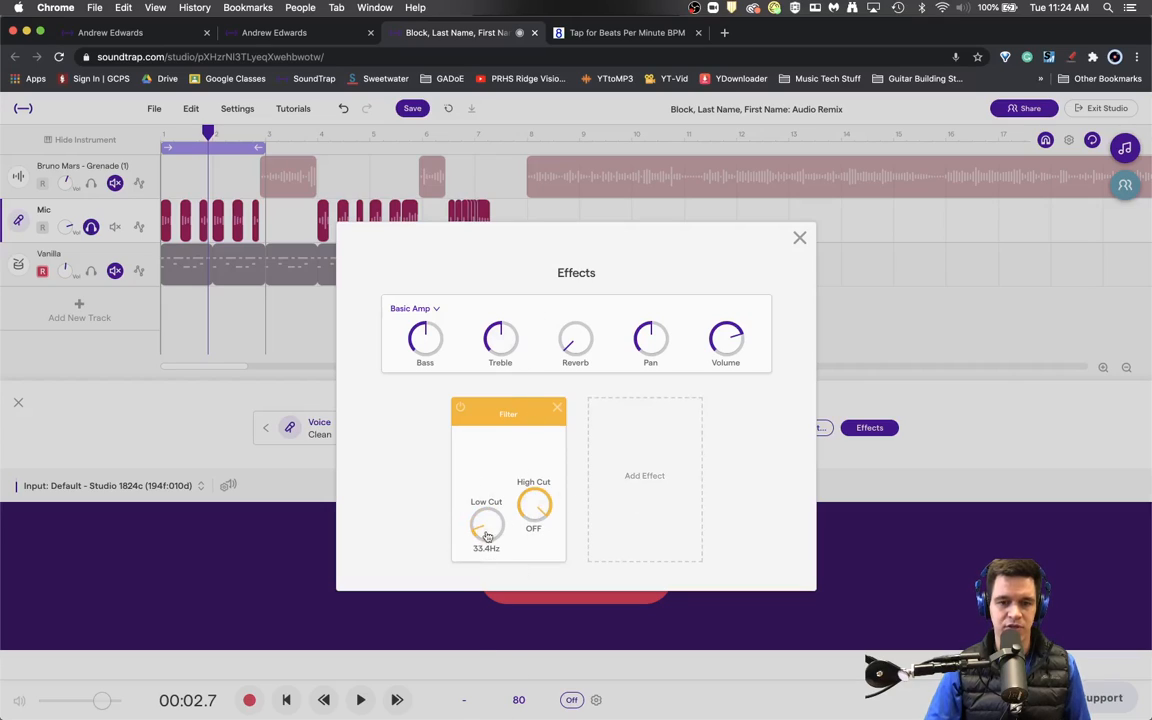
click(556, 408)
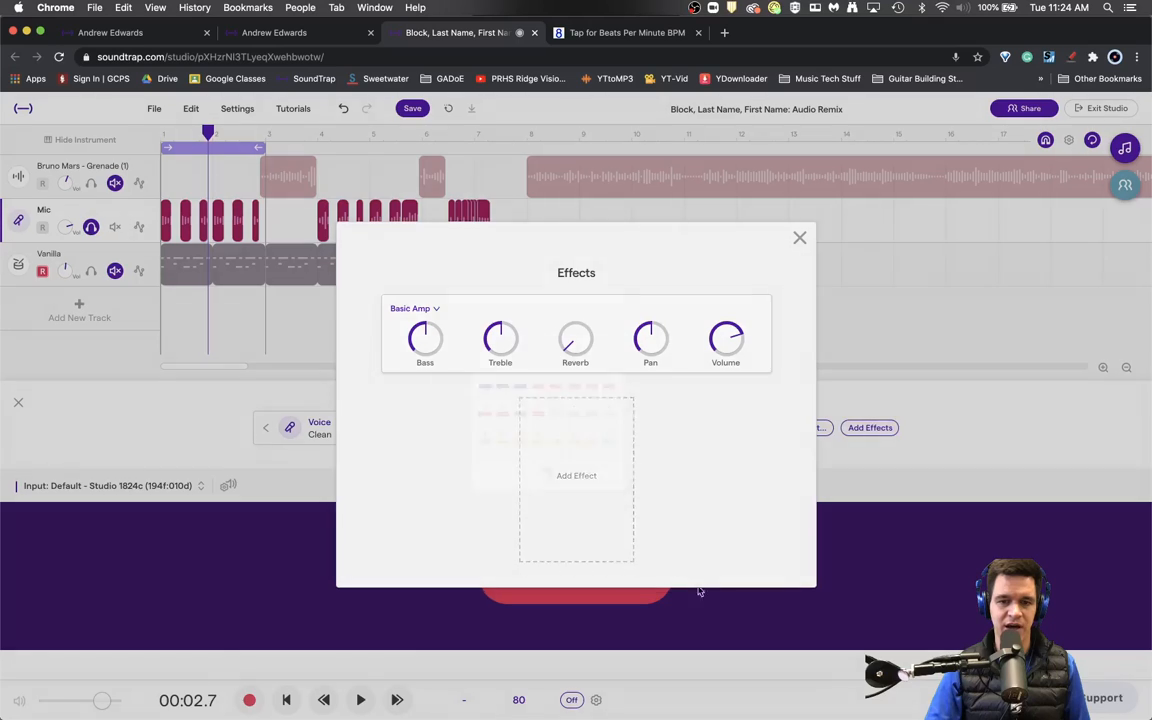
- Add an Equalizer as the first effect on the Mic vocal and preview it
click(576, 476)
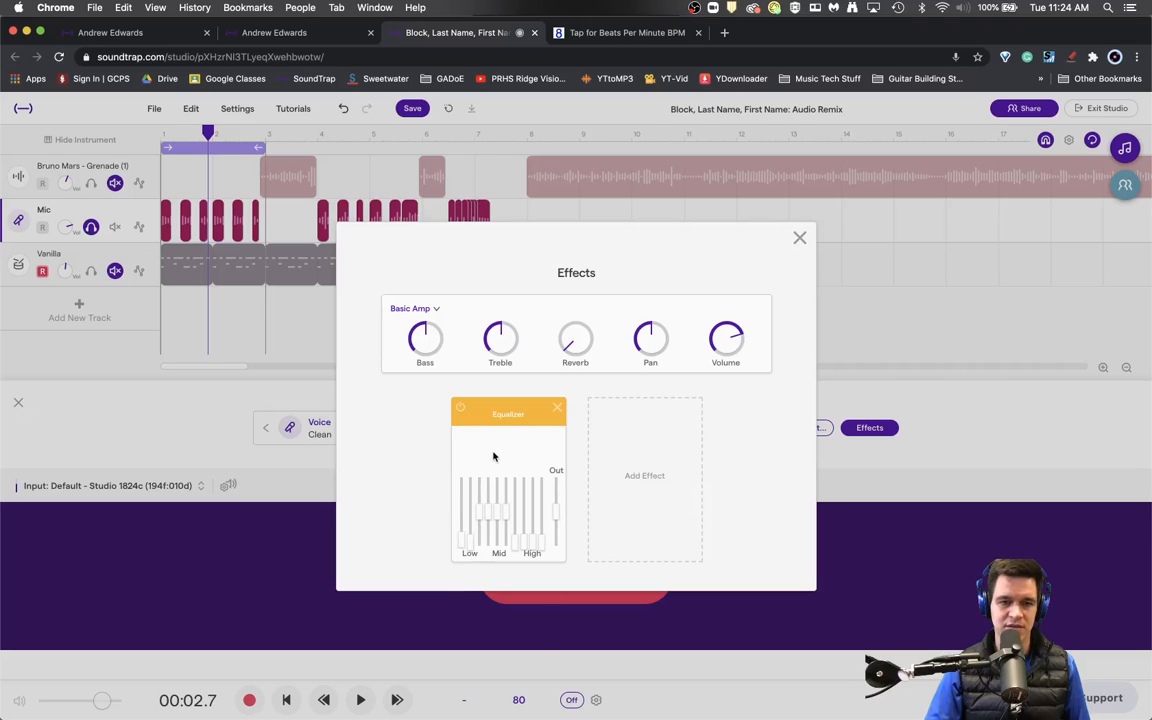
click(360, 700)
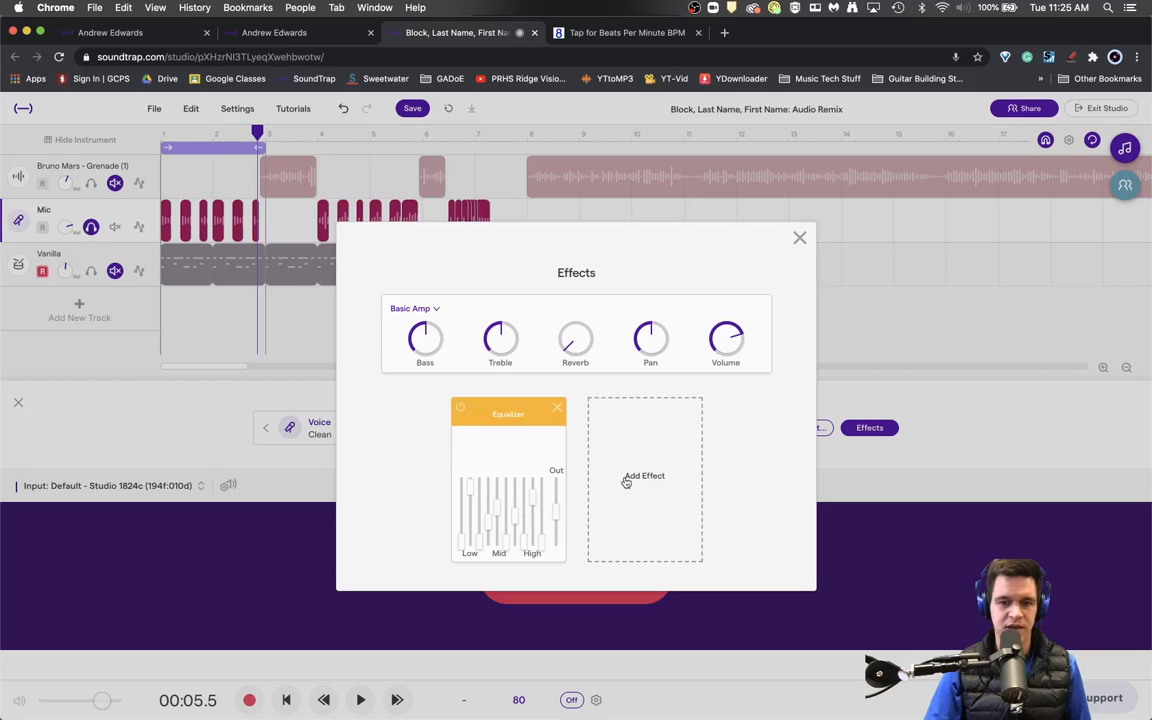
click(644, 476)
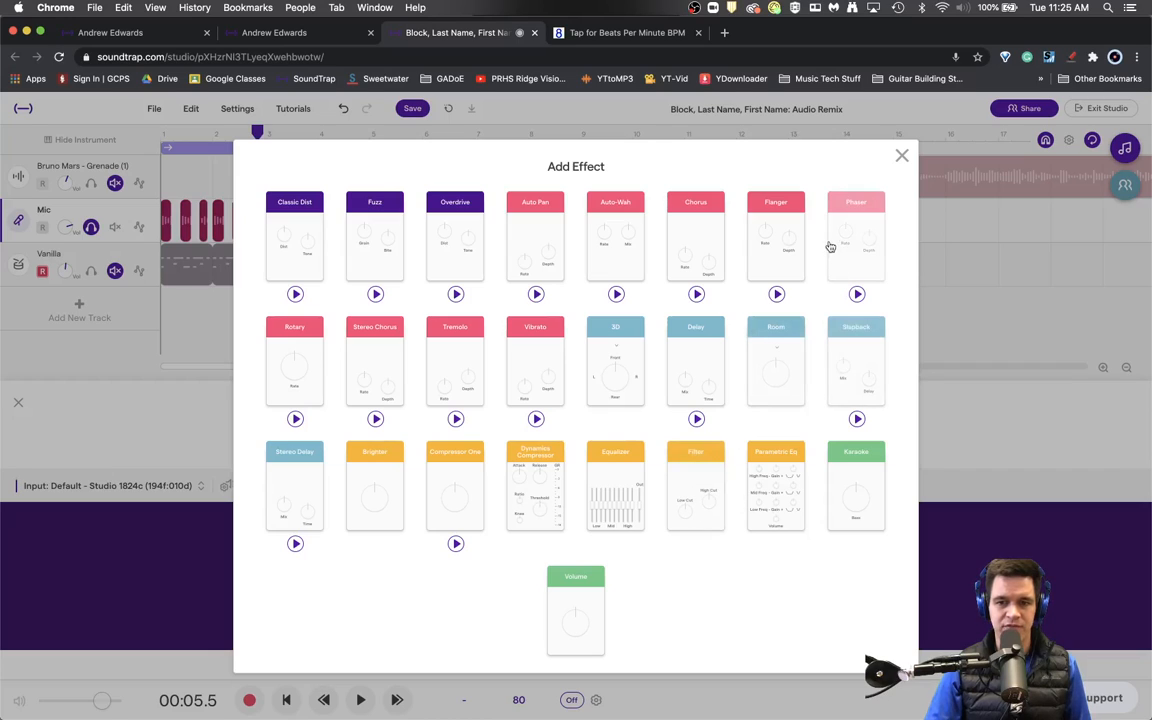
- Try a Delay after the Equalizer, then swap it for a Fuzz and listen
click(900, 156)
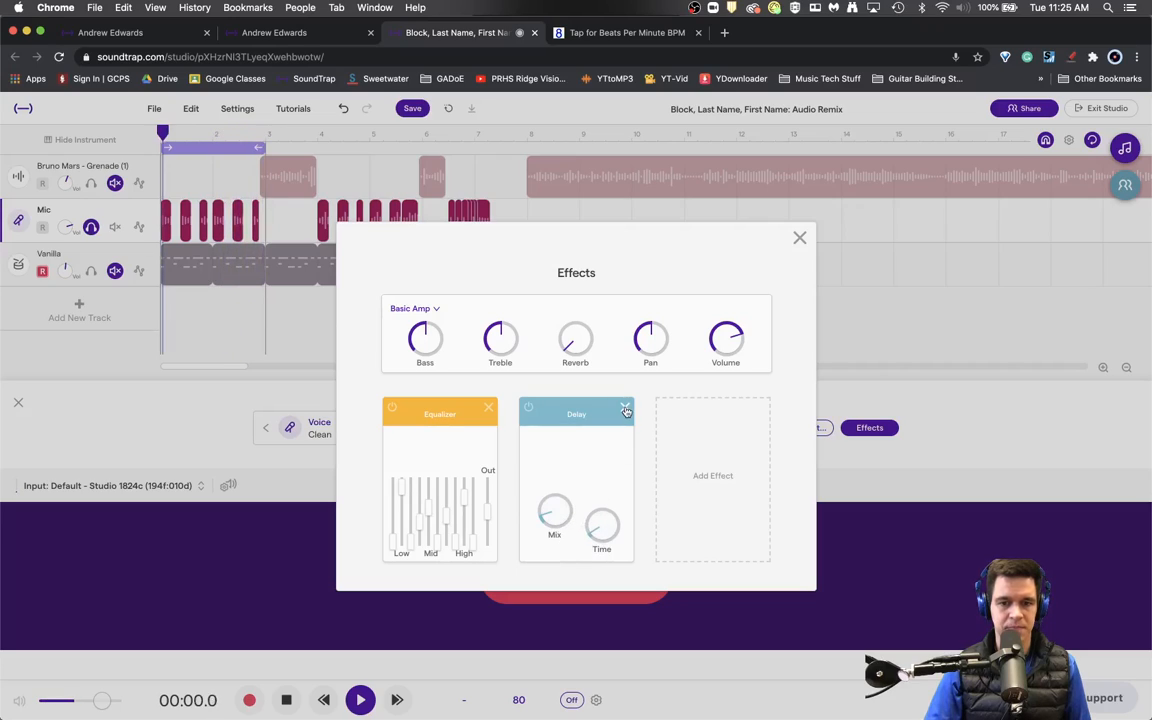
click(360, 700)
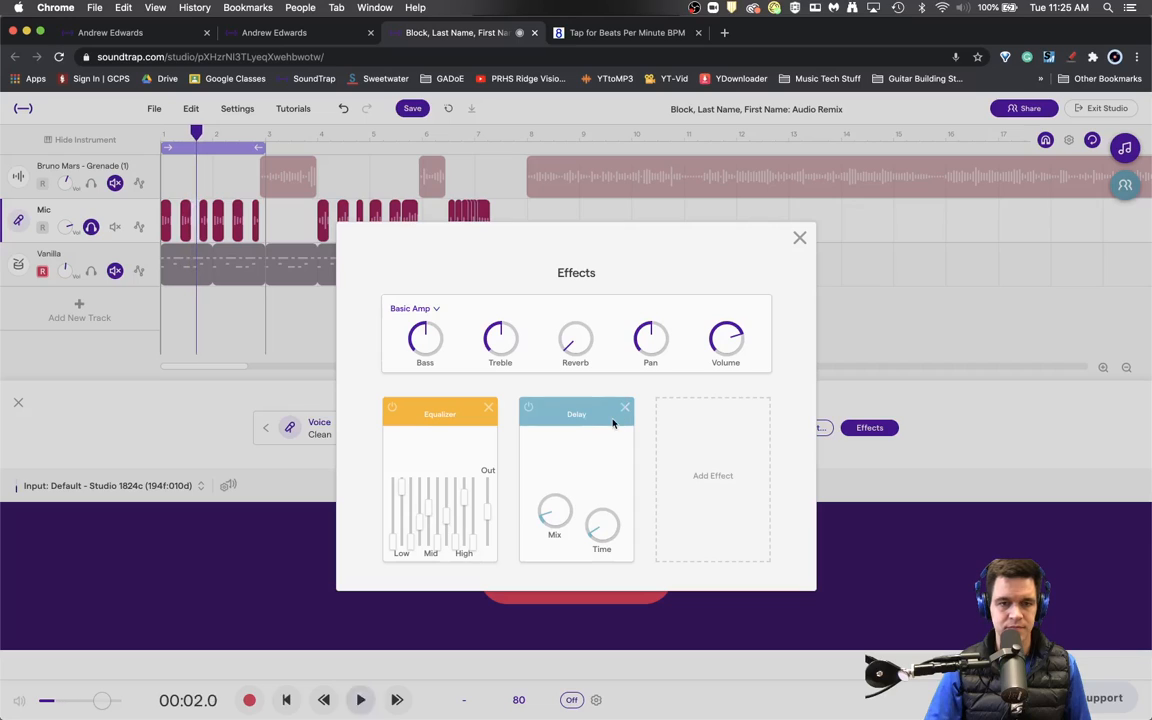
click(712, 476)
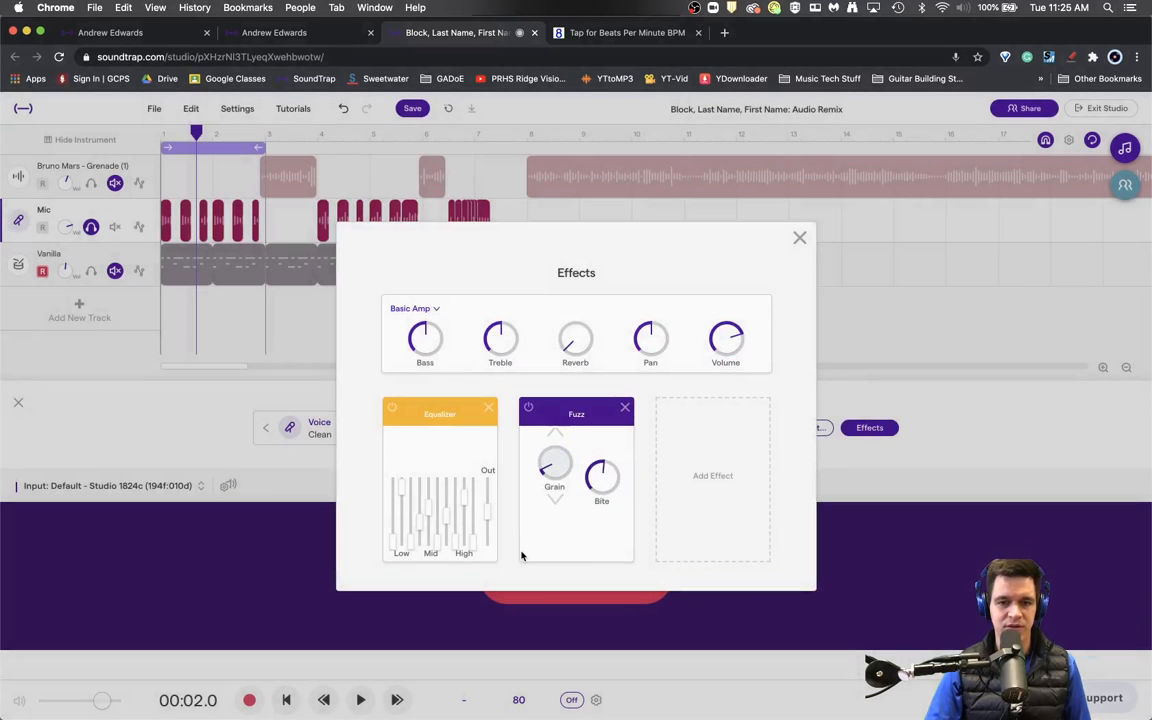
click(360, 700)
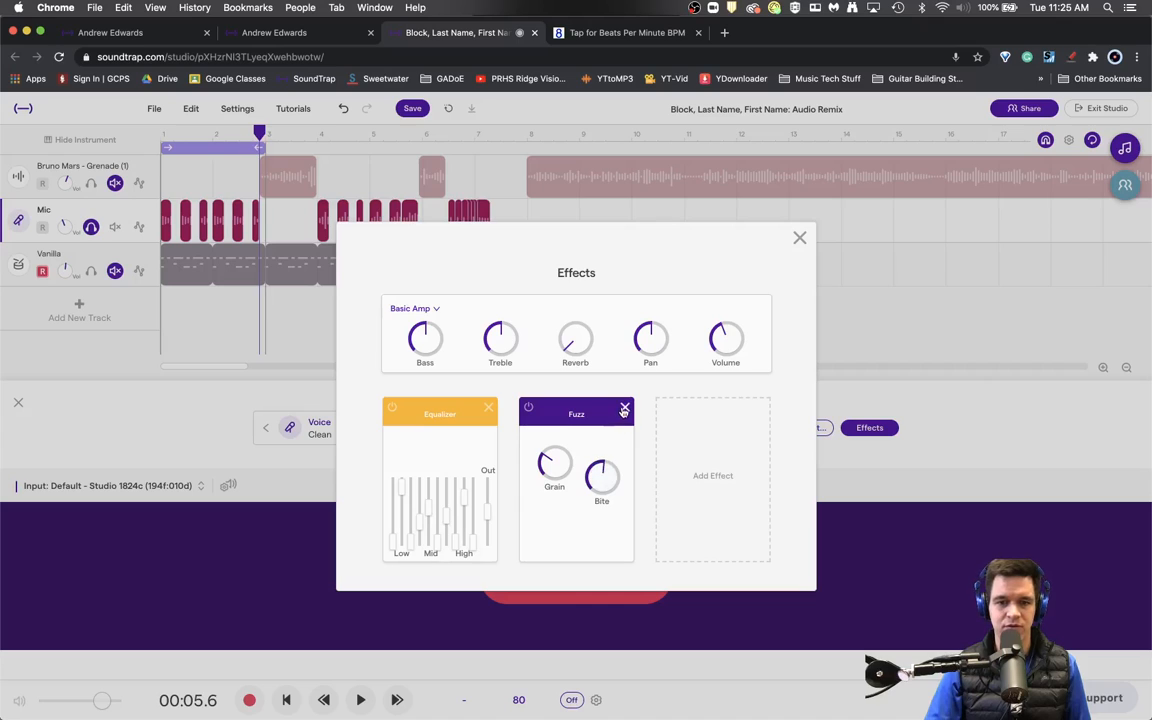
- Replace the Fuzz with an Auto-Wah and turn up its rate
click(712, 476)
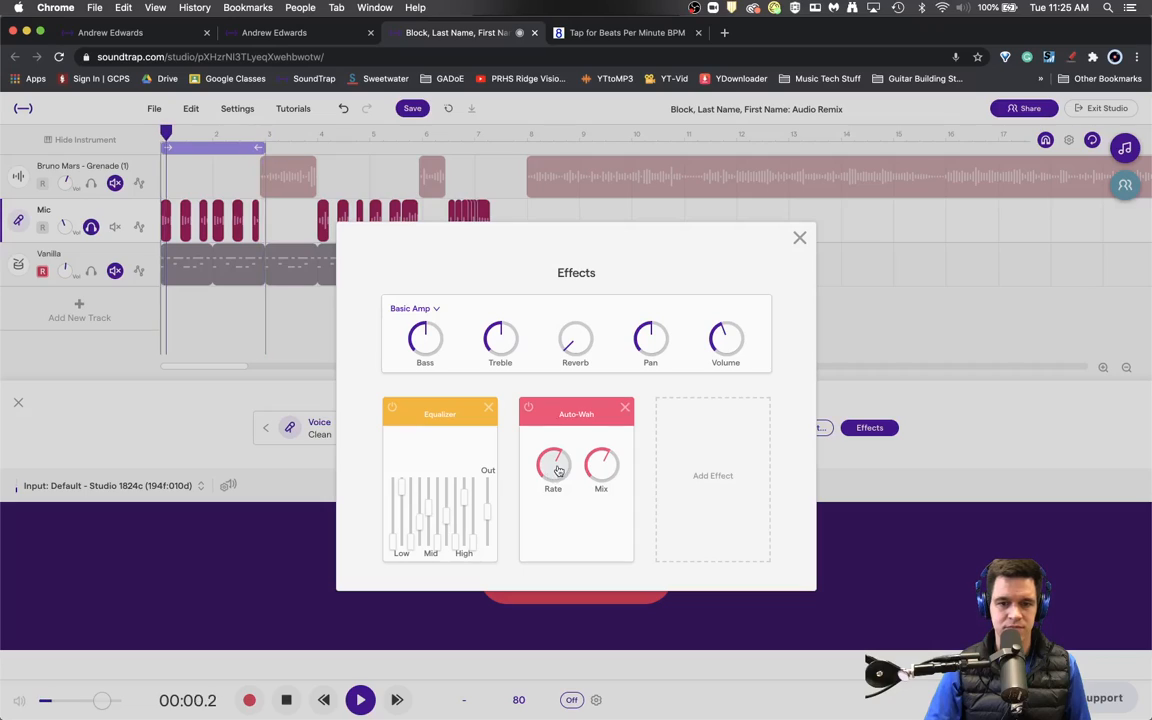
drag(600, 464, 600, 460)
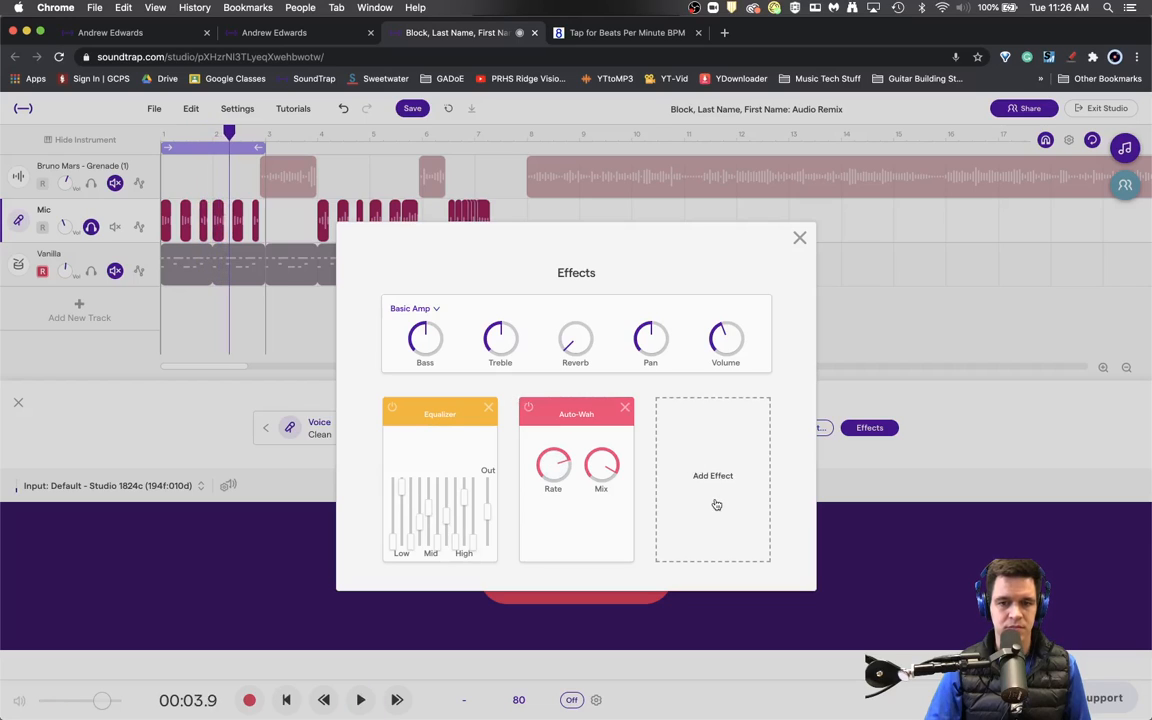
- Add a Medium Room reverb after the Auto-Wah, completing Equalizer, Auto-Wah, Room
click(712, 476)
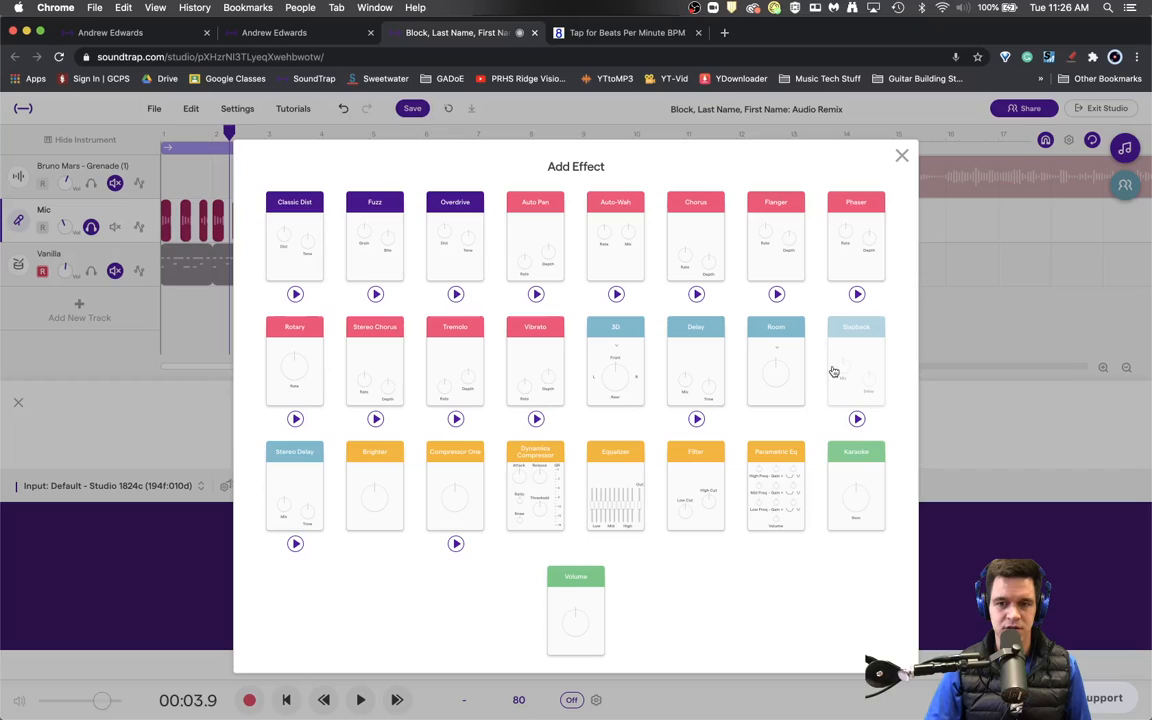
mouse_move(512, 232)
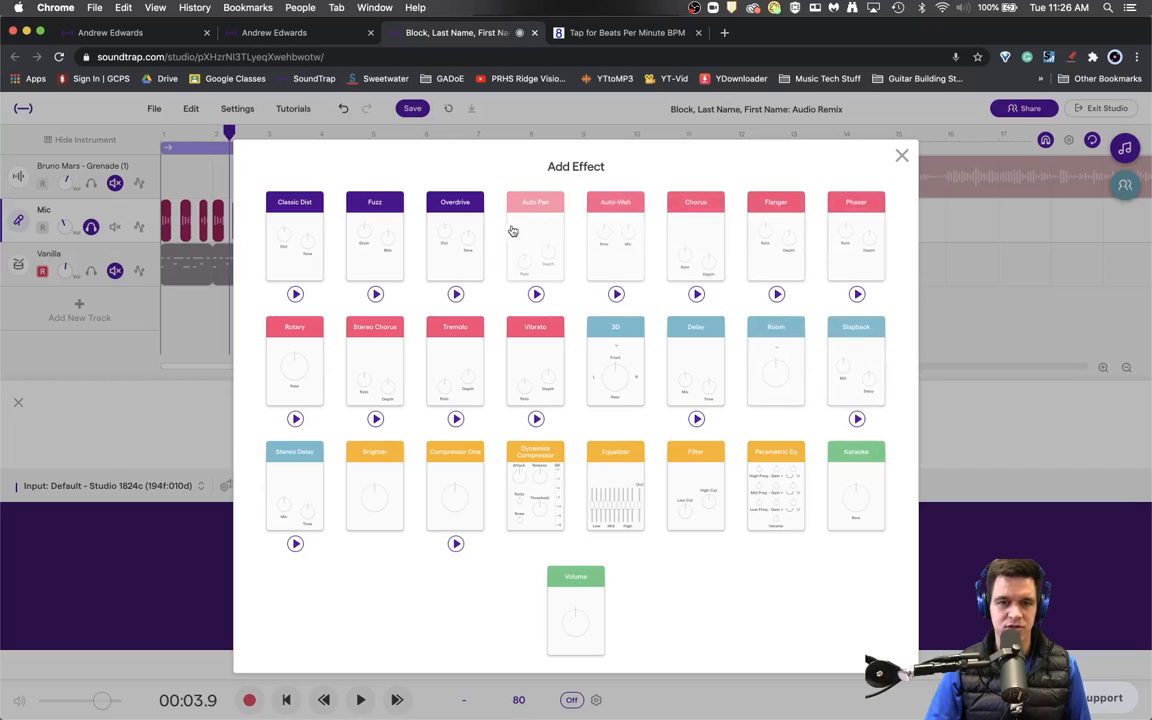
mouse_move(776, 360)
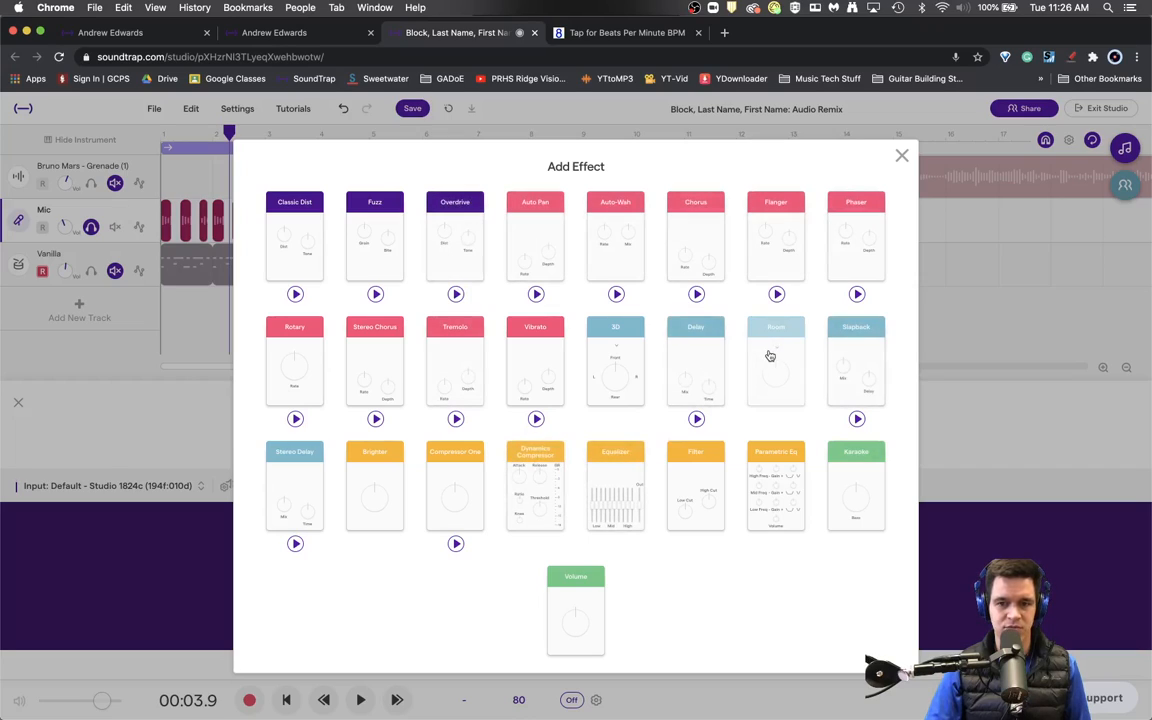
click(776, 362)
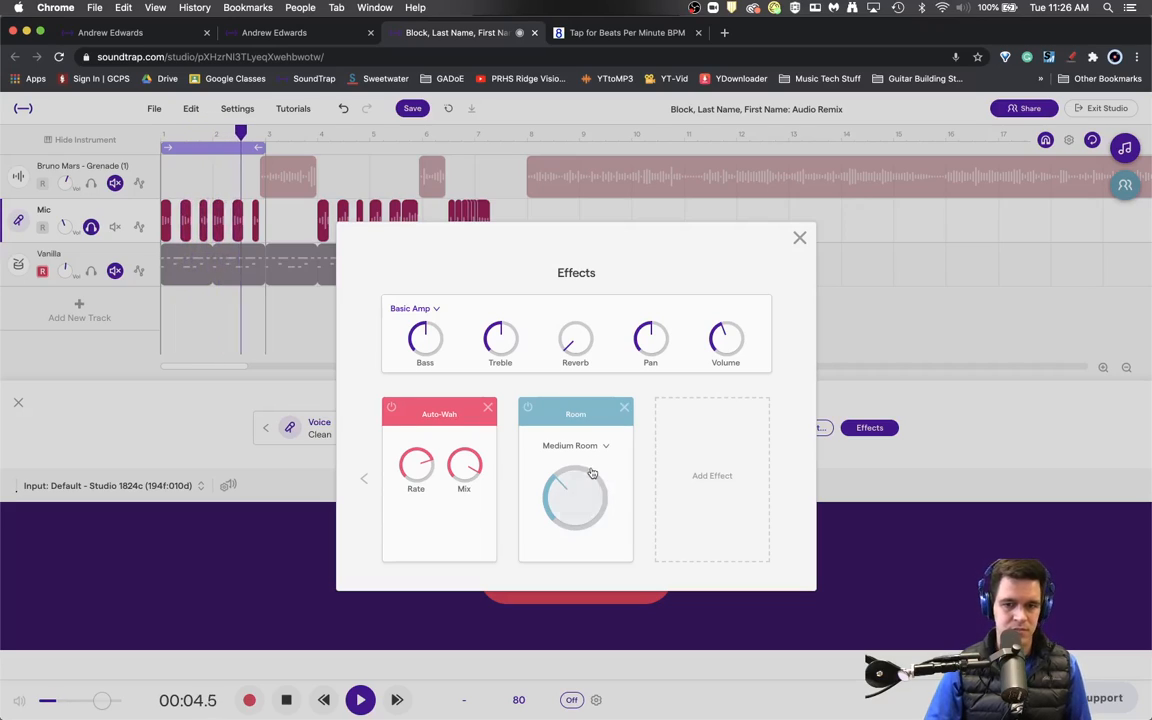
click(800, 236)
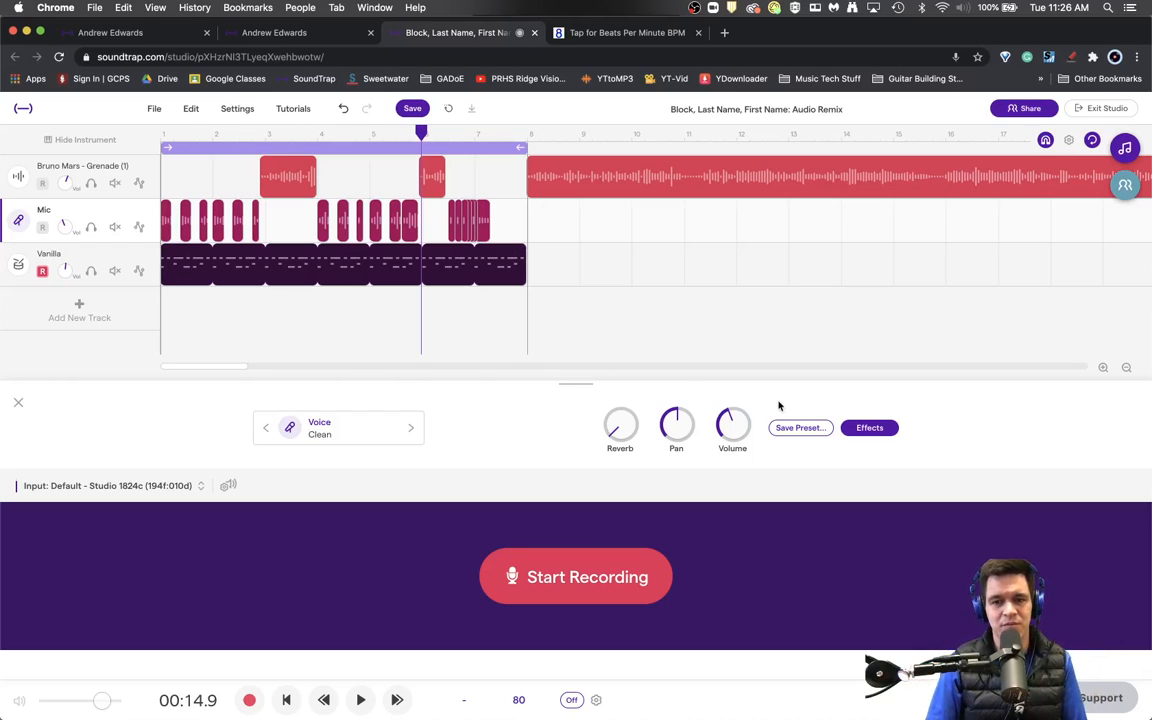
click(868, 428)
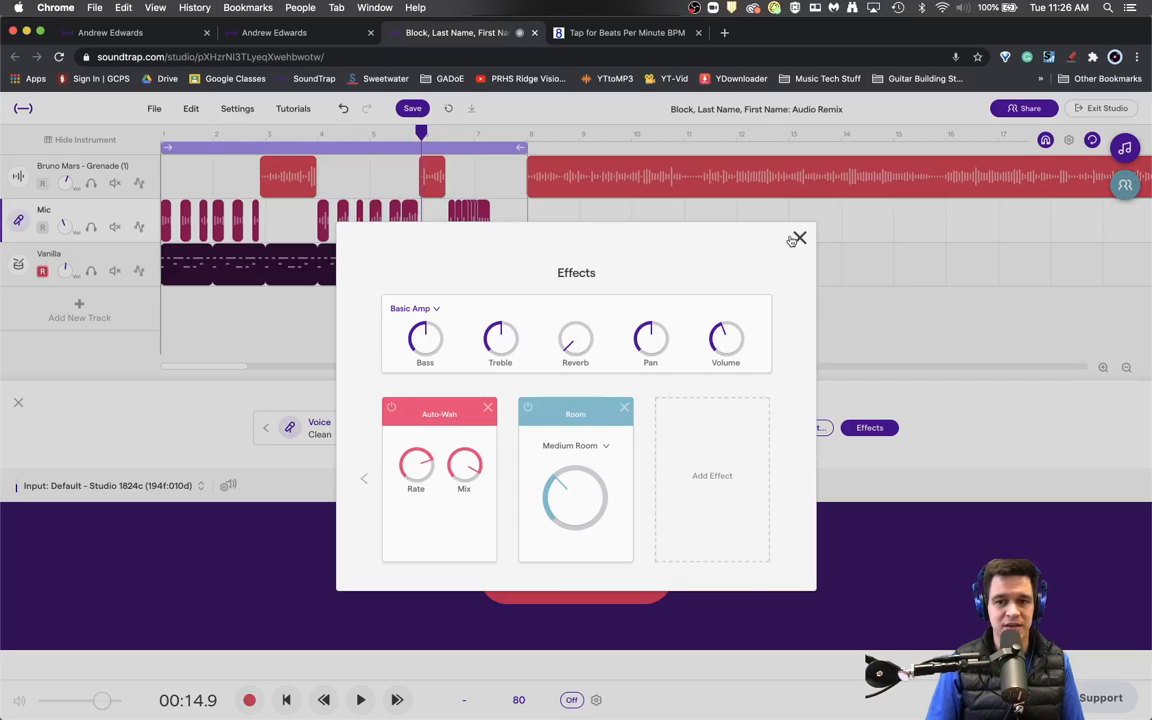
click(798, 238)
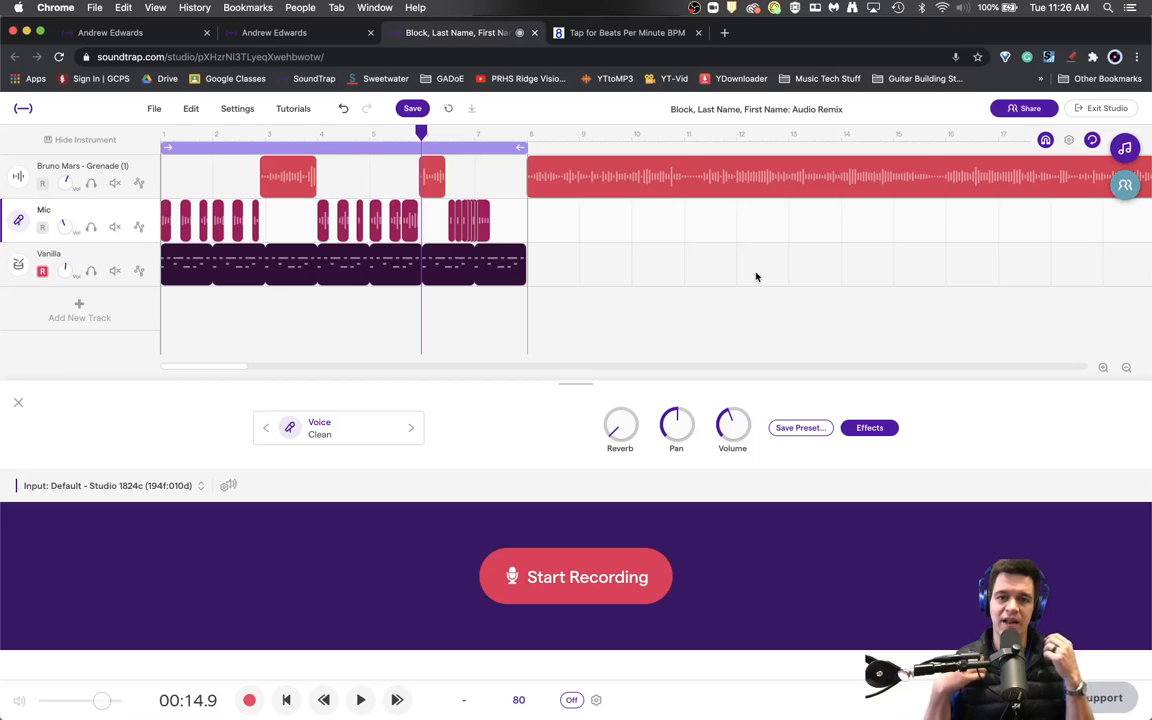